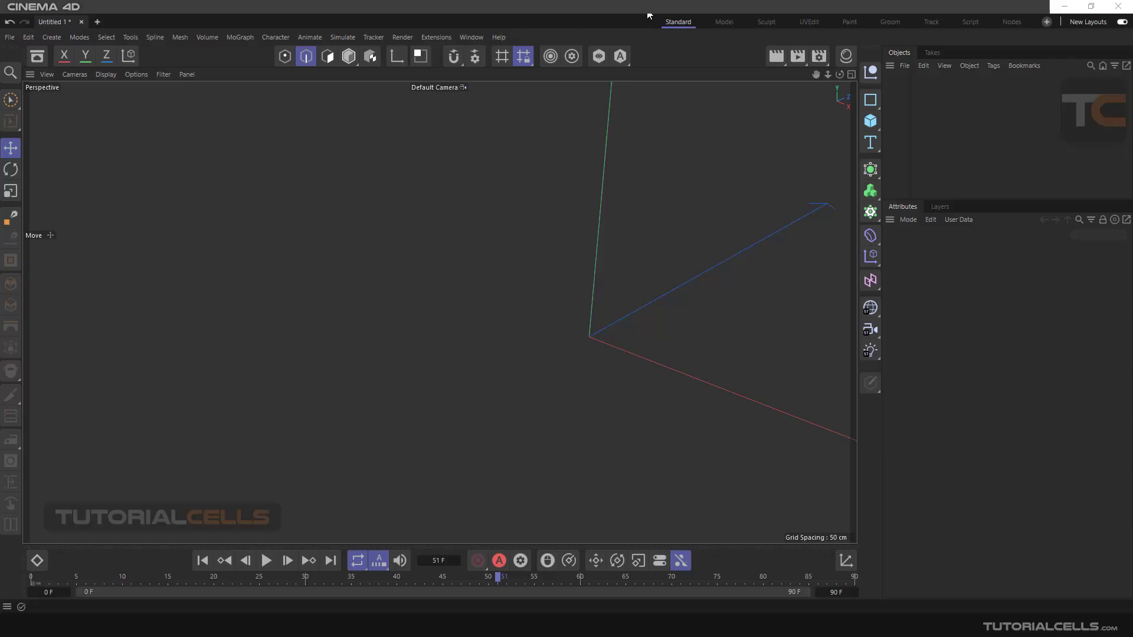
# Step: Add a Connect generator and a 400 cm Plane primitive to the empty scene
pyautogui.click(870, 169)
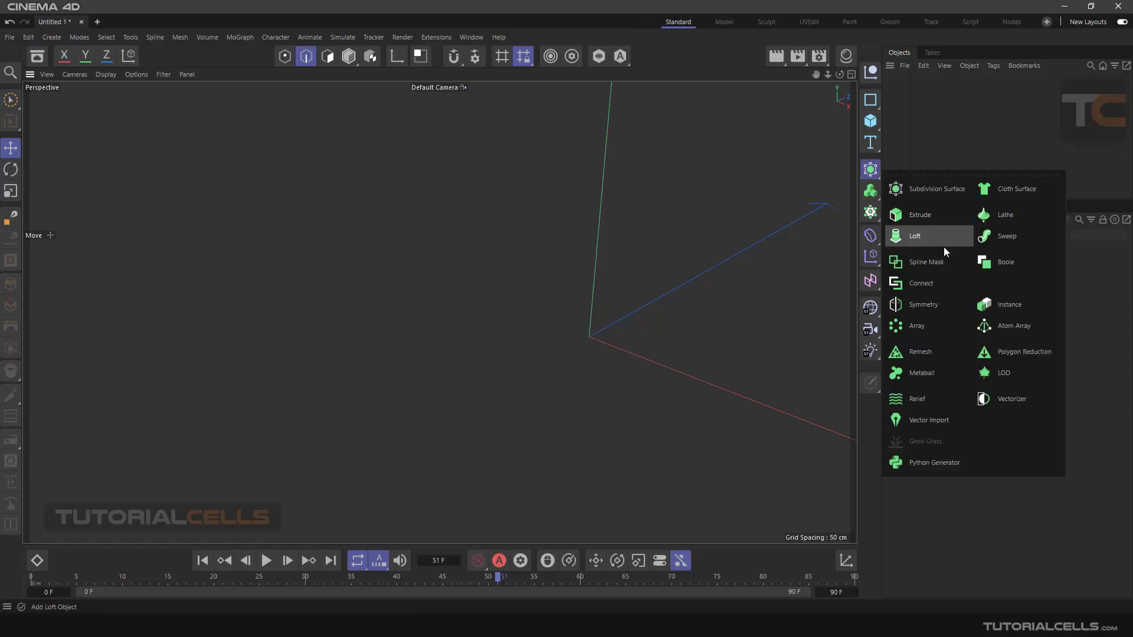
pyautogui.moveTo(932, 283)
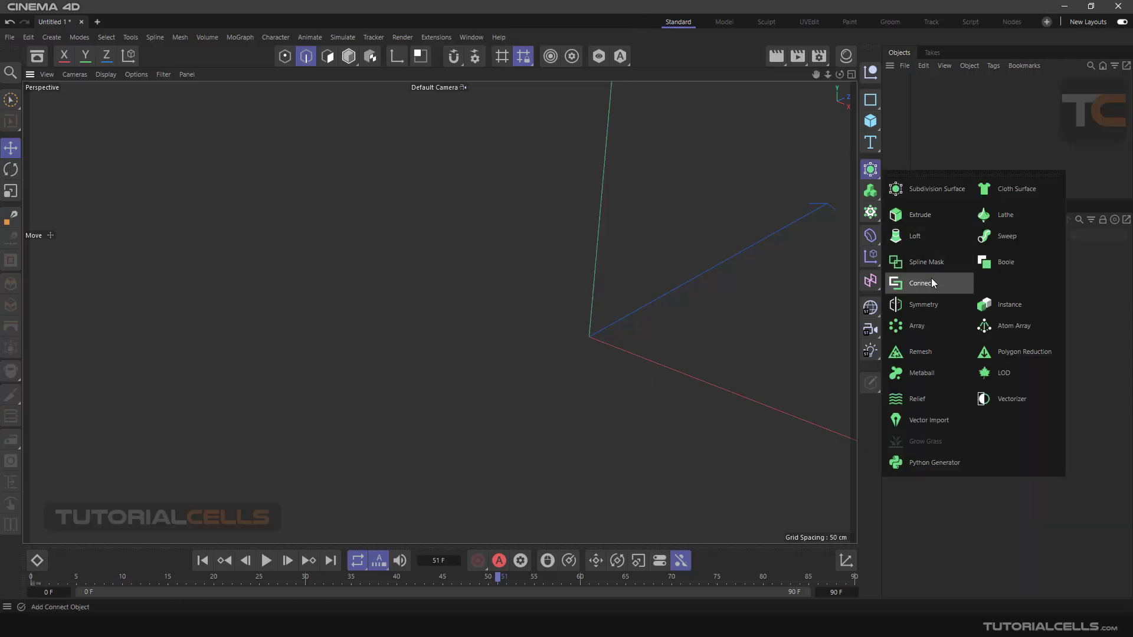
pyautogui.click(921, 283)
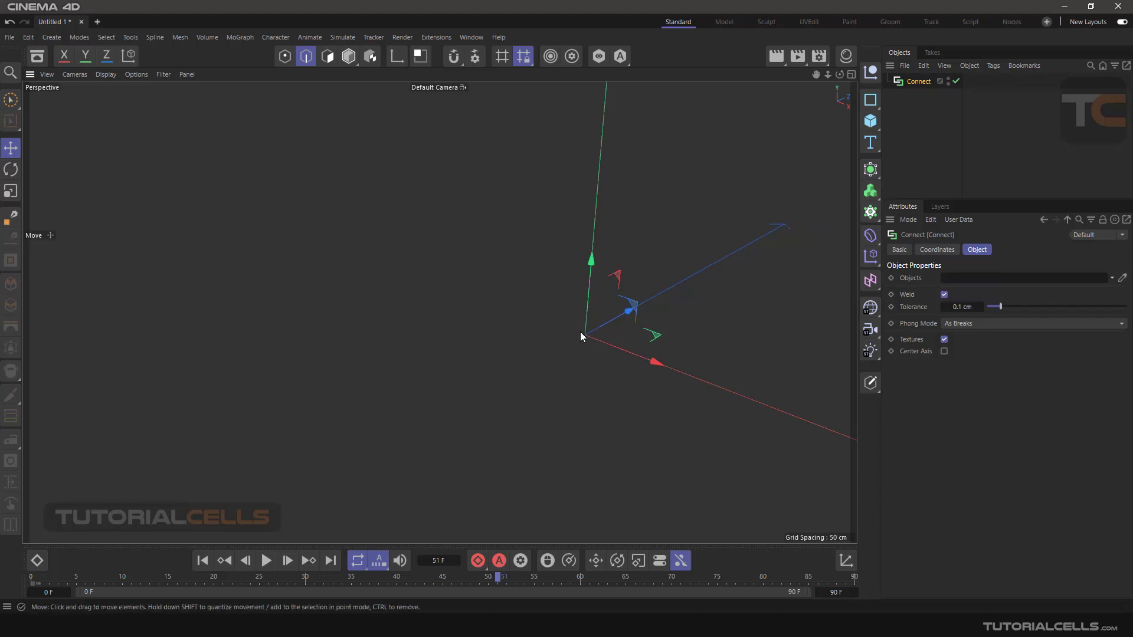
pyautogui.click(869, 121)
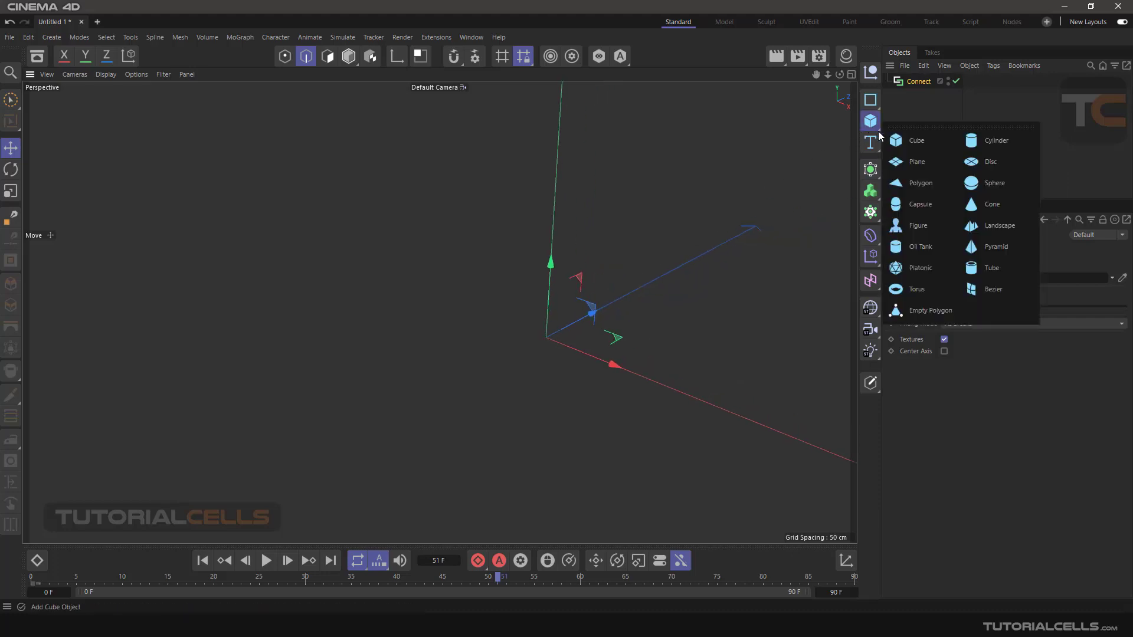
pyautogui.click(917, 161)
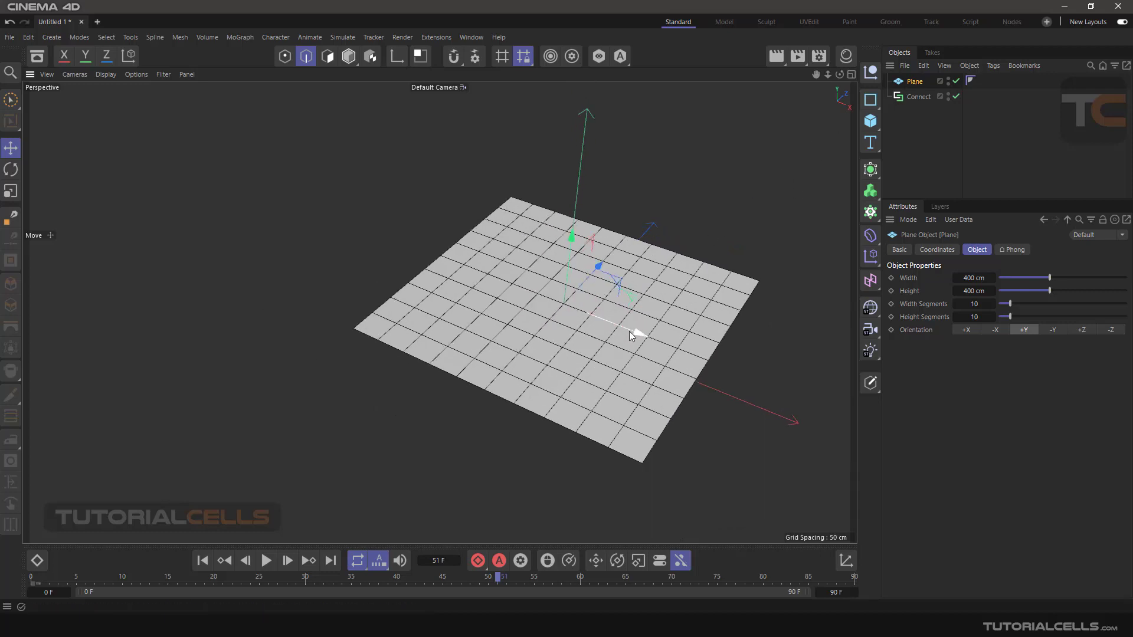
# Step: Ctrl-drag a copy of the plane beside the original, then select both planes and Connect
pyautogui.moveTo(614, 318); pyautogui.dragTo(412, 216)
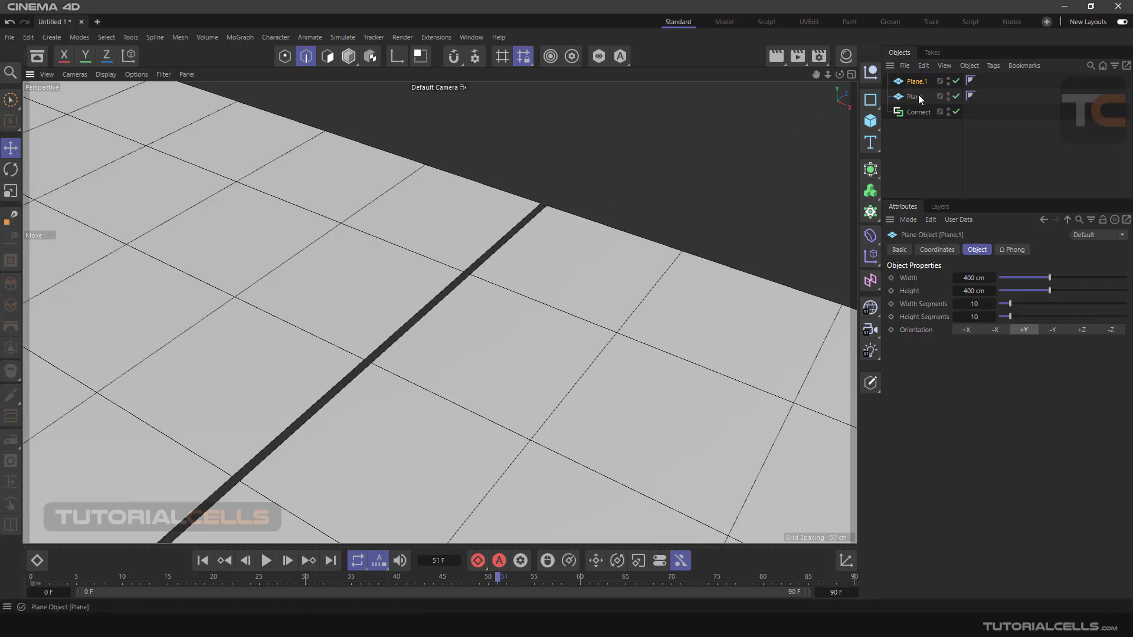
pyautogui.click(917, 112)
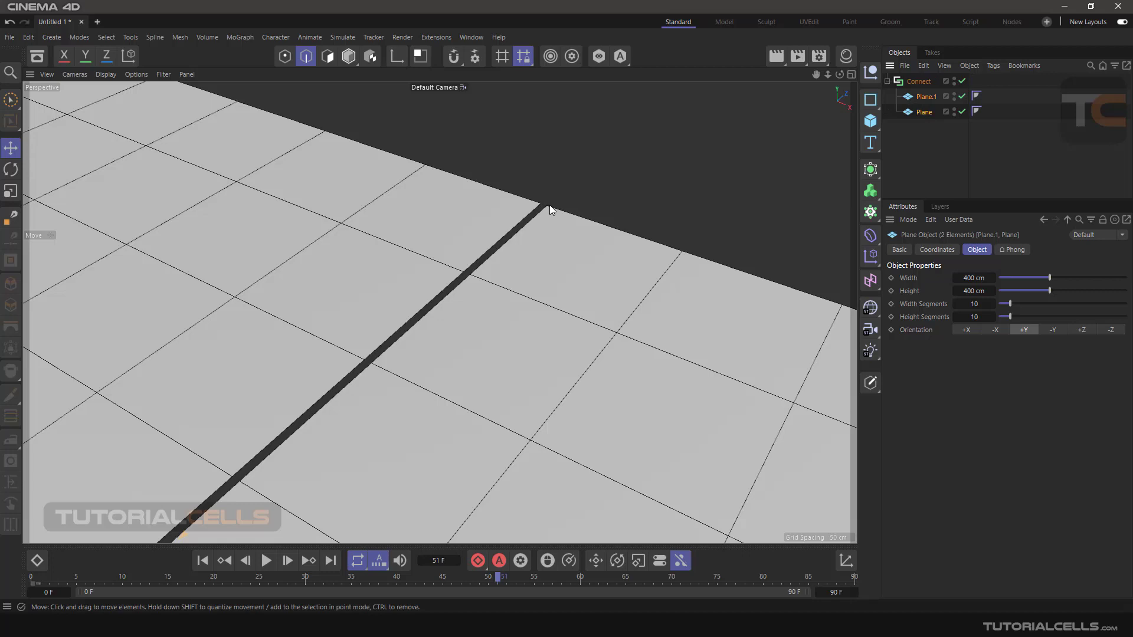
pyautogui.click(918, 81)
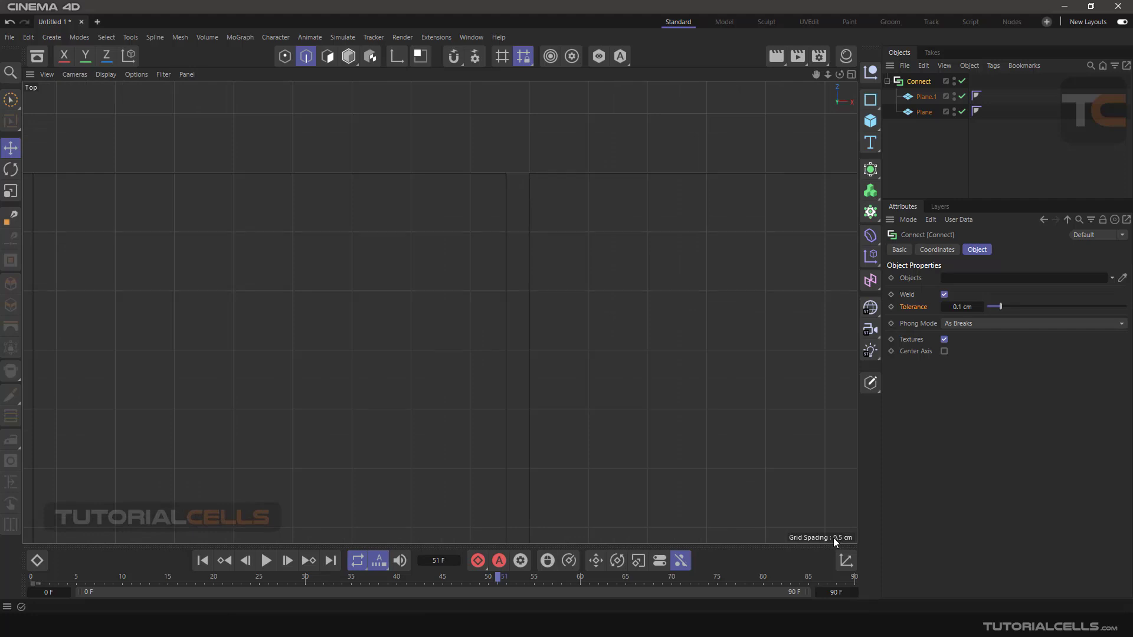
pyautogui.moveTo(842, 546)
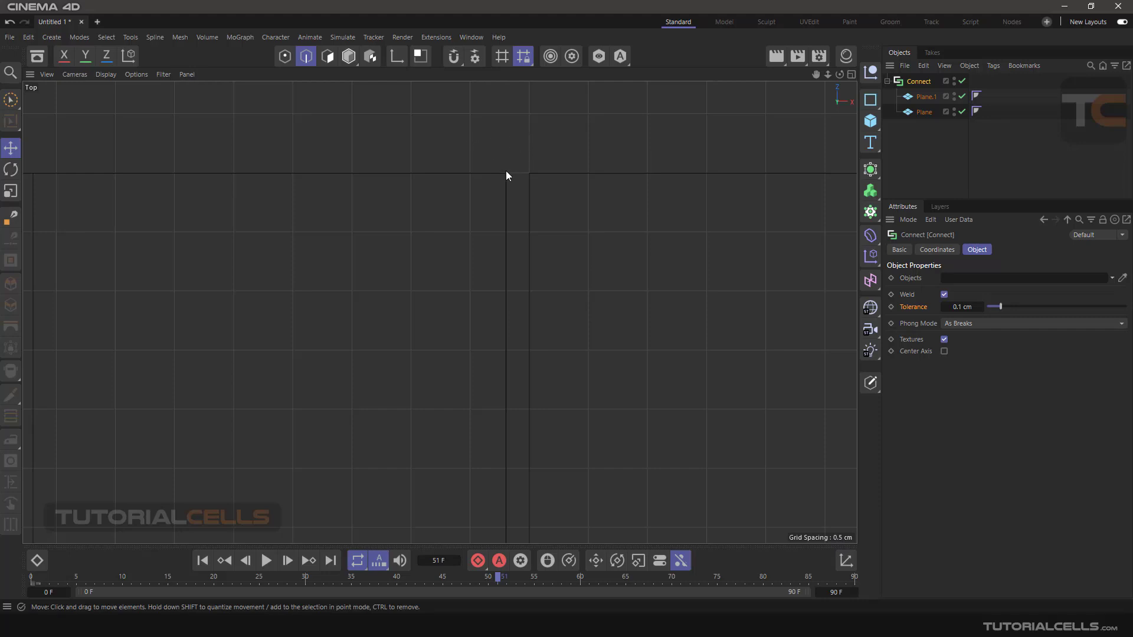
pyautogui.moveTo(502, 178)
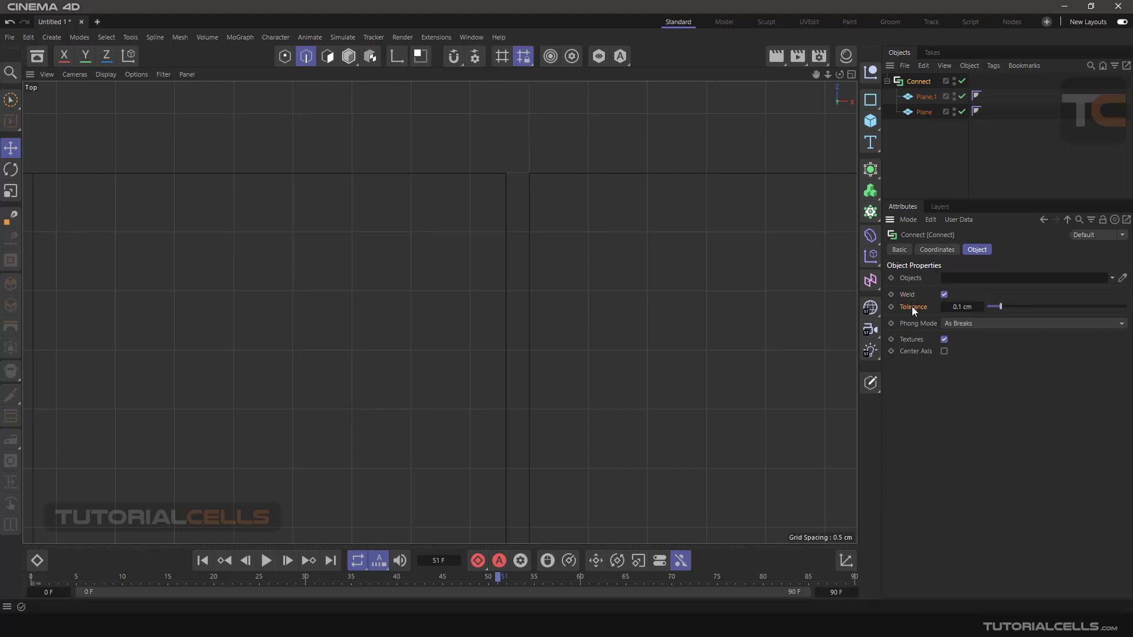
# Step: Drag the Connect object's weld Tolerance slider up to 5 cm to close the gap
pyautogui.click(962, 307)
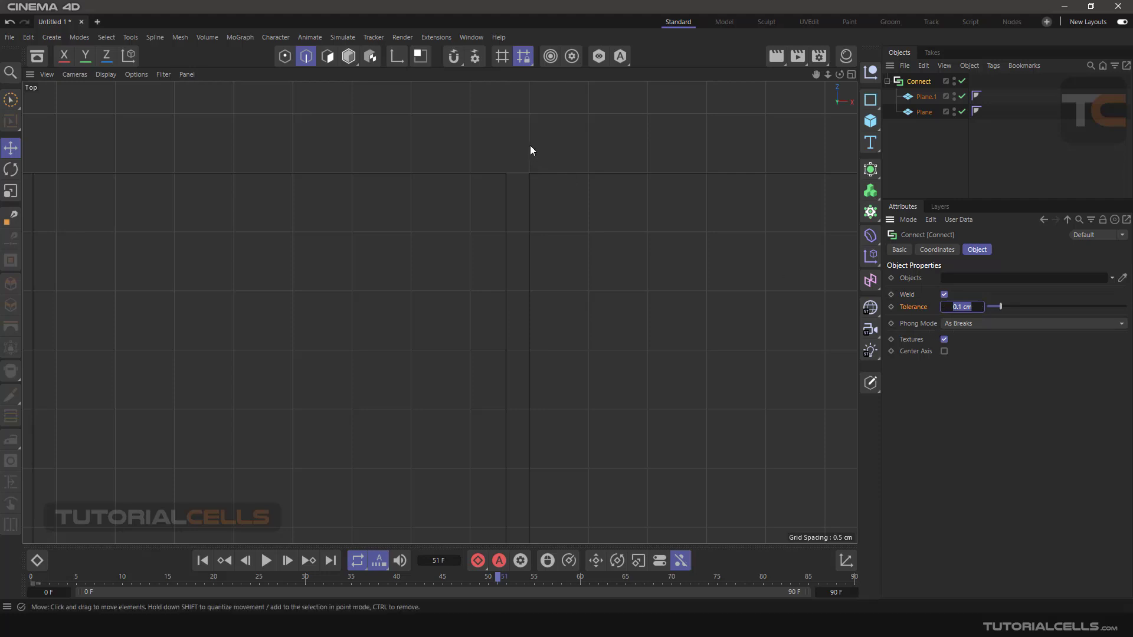
pyautogui.moveTo(475, 149)
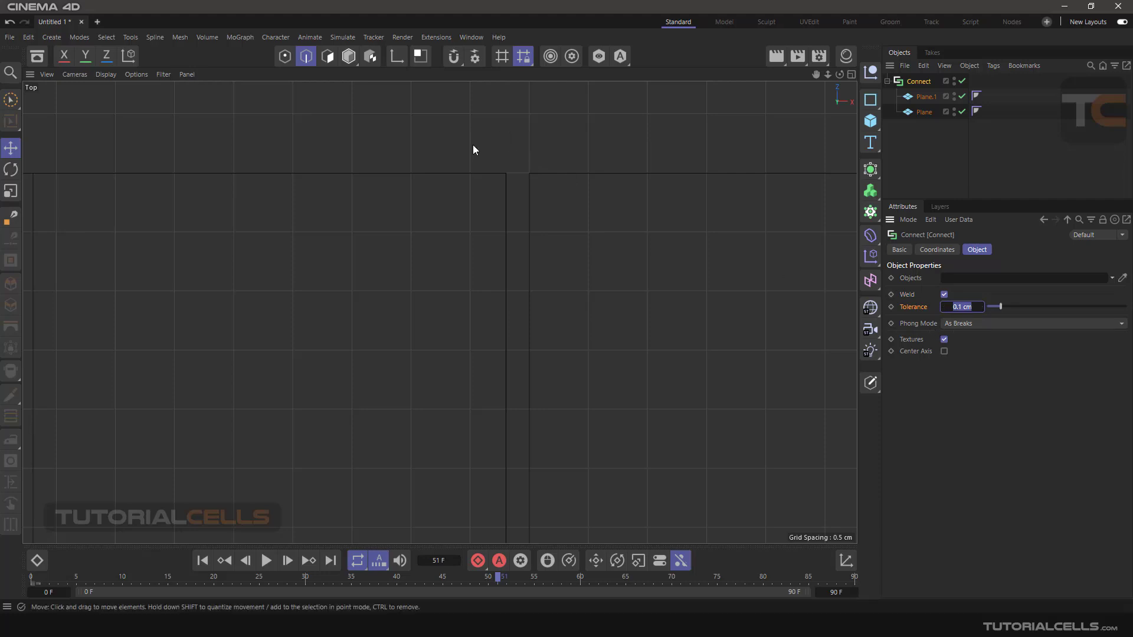
pyautogui.moveTo(995, 306); pyautogui.dragTo(1123, 306)
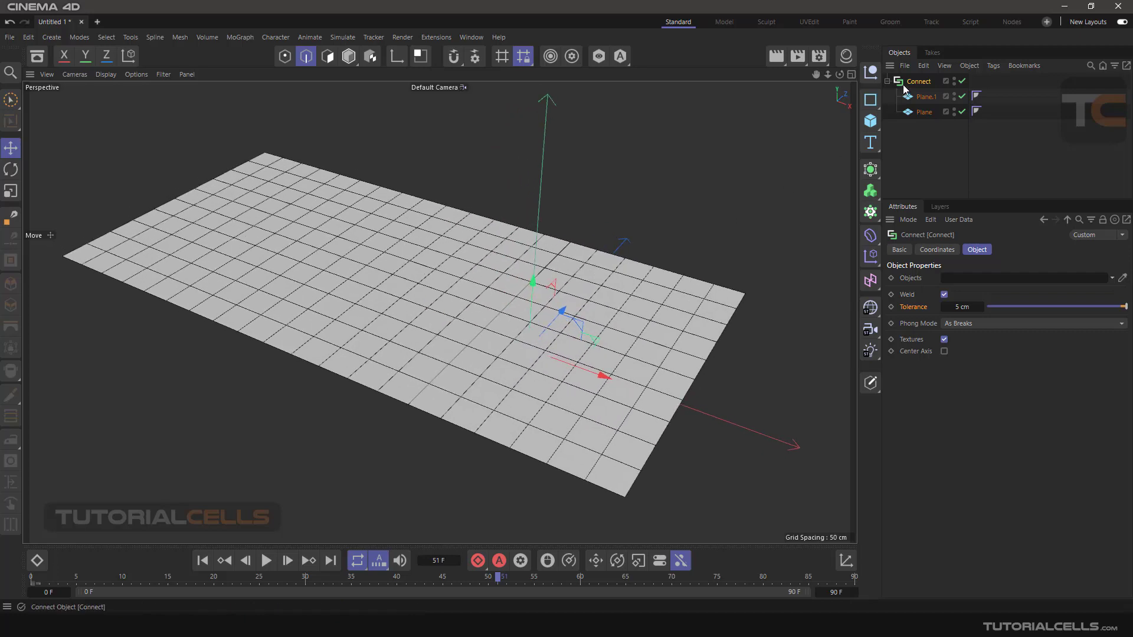
# Step: Copy a plane tile along the X axis to extend the row to three tiles
pyautogui.moveTo(531, 282); pyautogui.dragTo(537, 260)
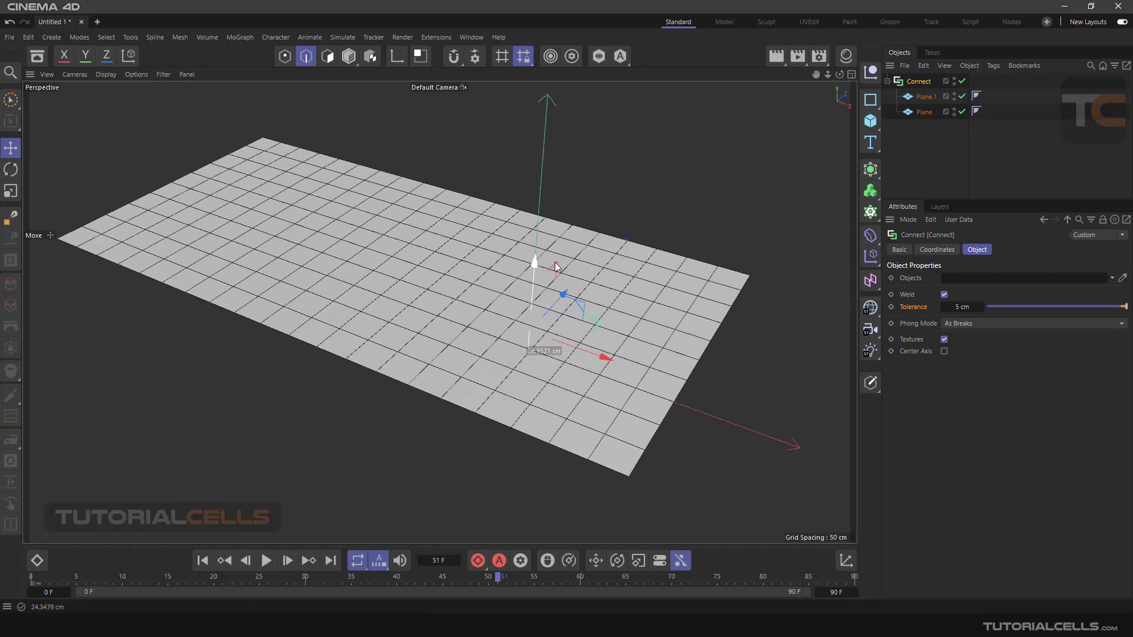
pyautogui.click(923, 112)
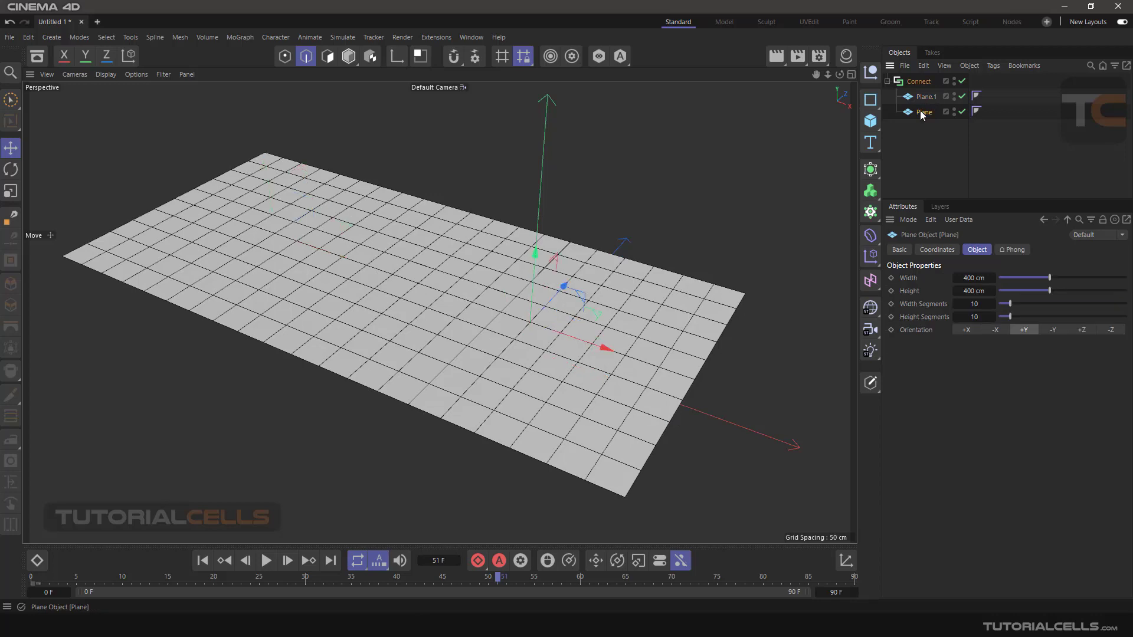
pyautogui.click(918, 81)
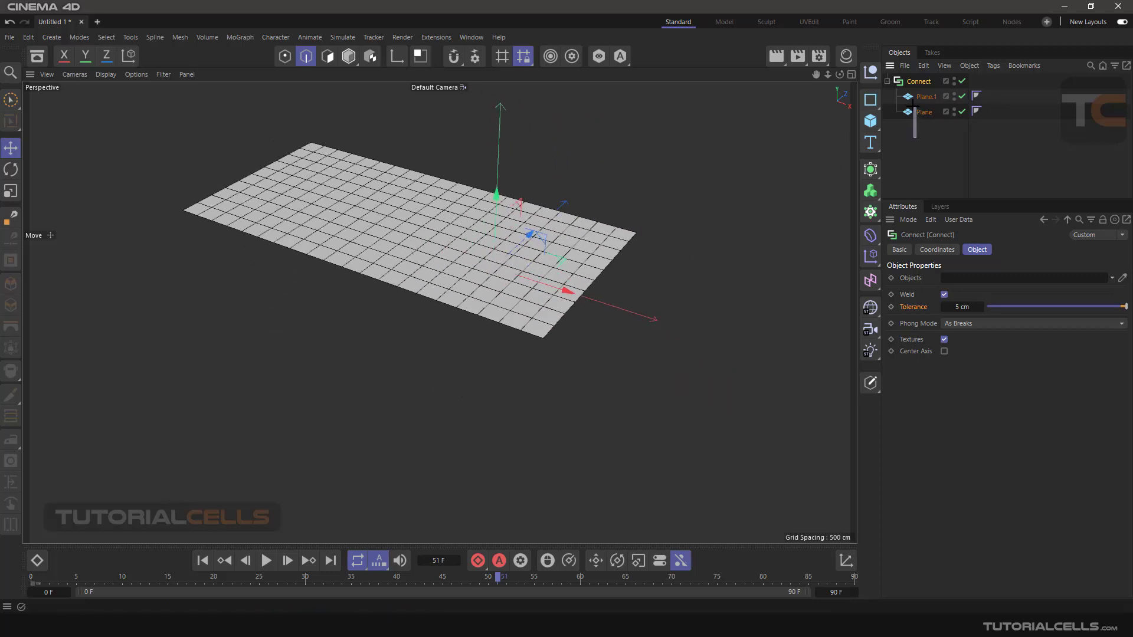
pyautogui.click(914, 111)
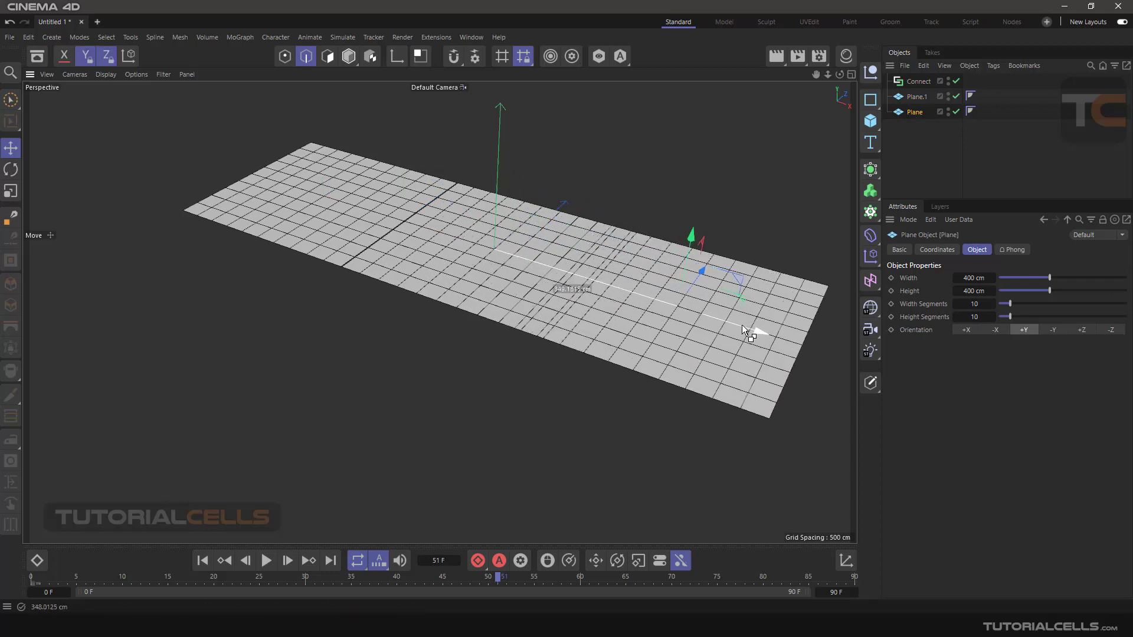
pyautogui.moveTo(747, 330); pyautogui.dragTo(784, 341)
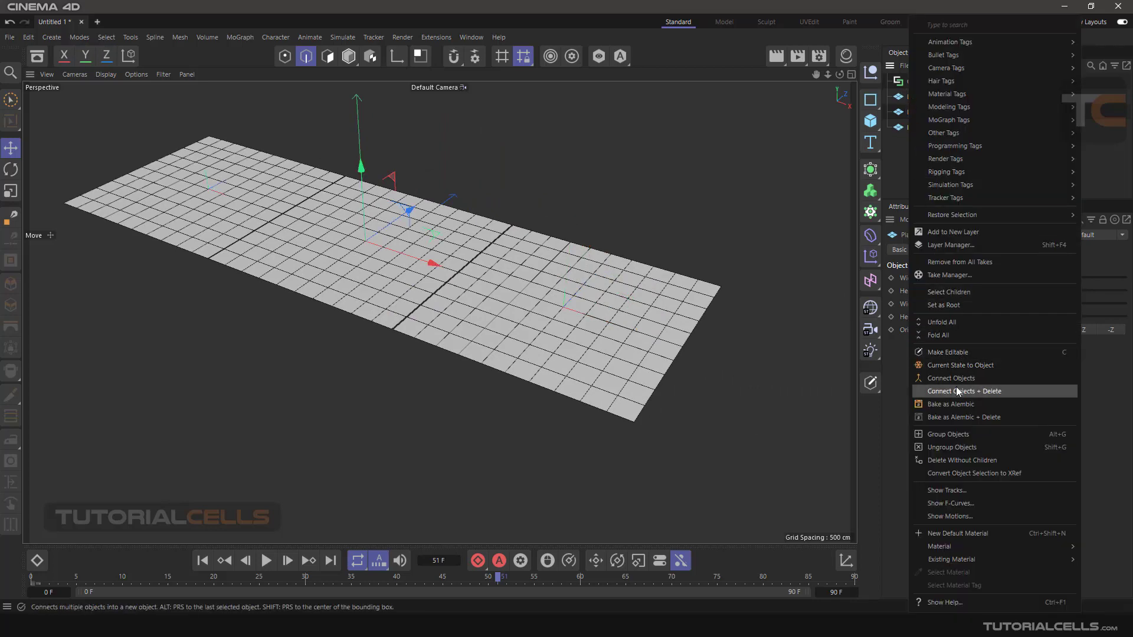
# Step: Group the three selected plane tiles into a Null
pyautogui.click(964, 390)
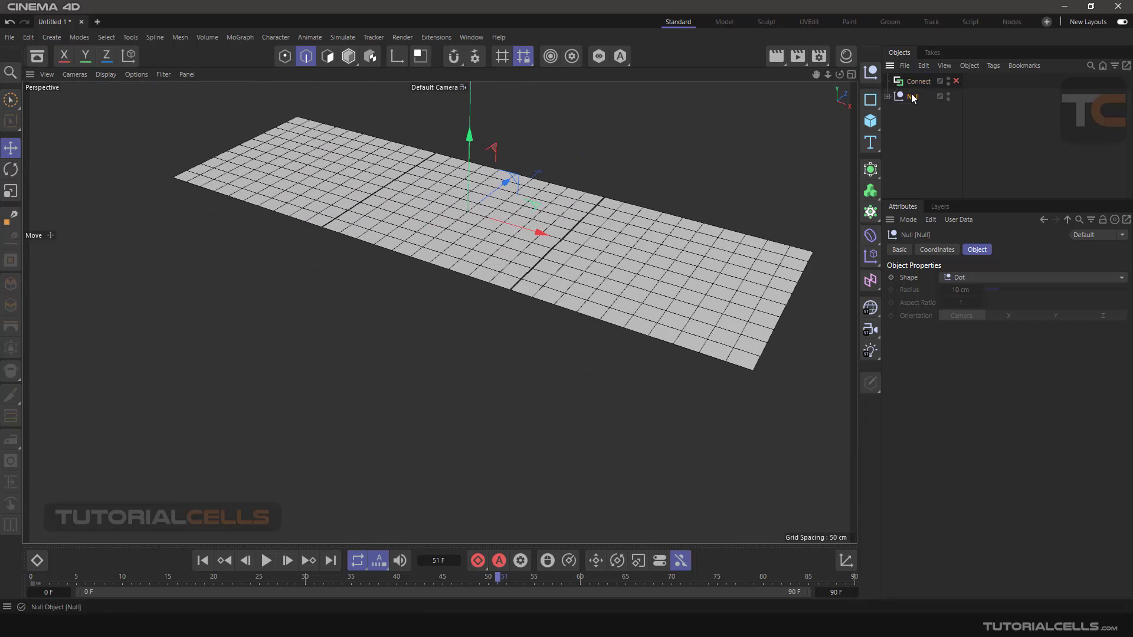
# Step: Re-enable the Connect object and expand the Null to reveal its plane tiles
pyautogui.click(917, 81)
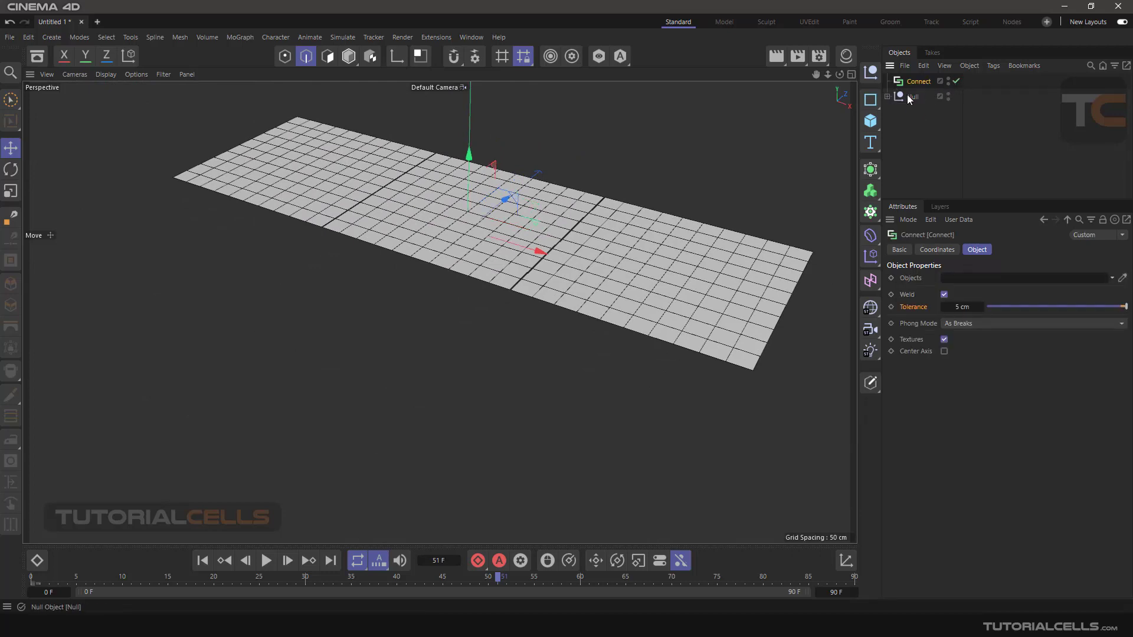
pyautogui.moveTo(918, 86)
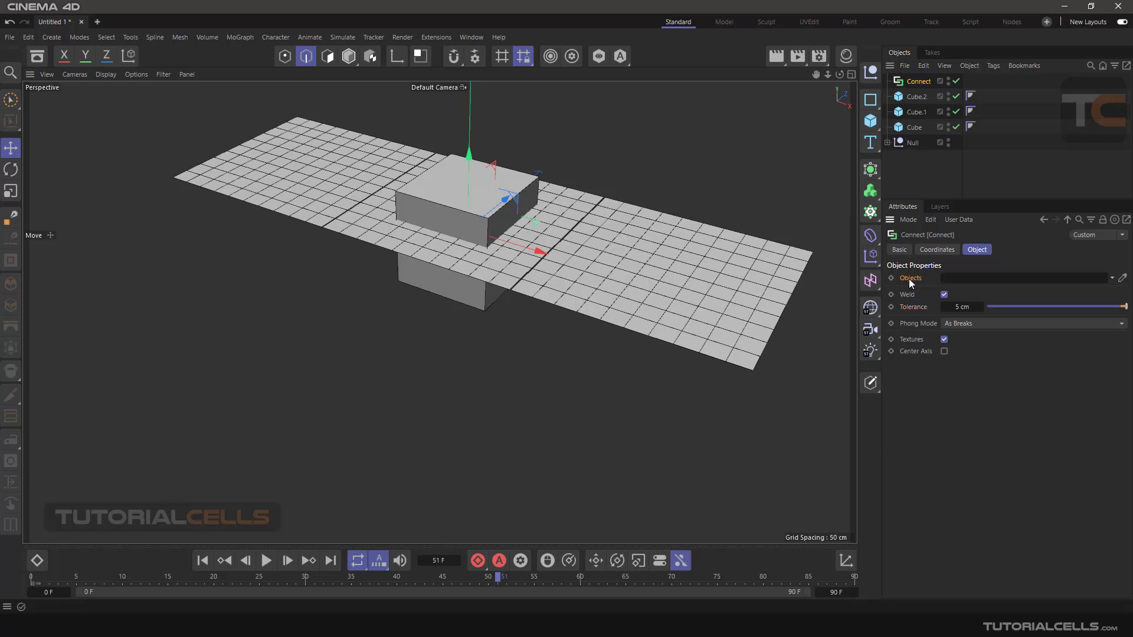
pyautogui.moveTo(898, 139)
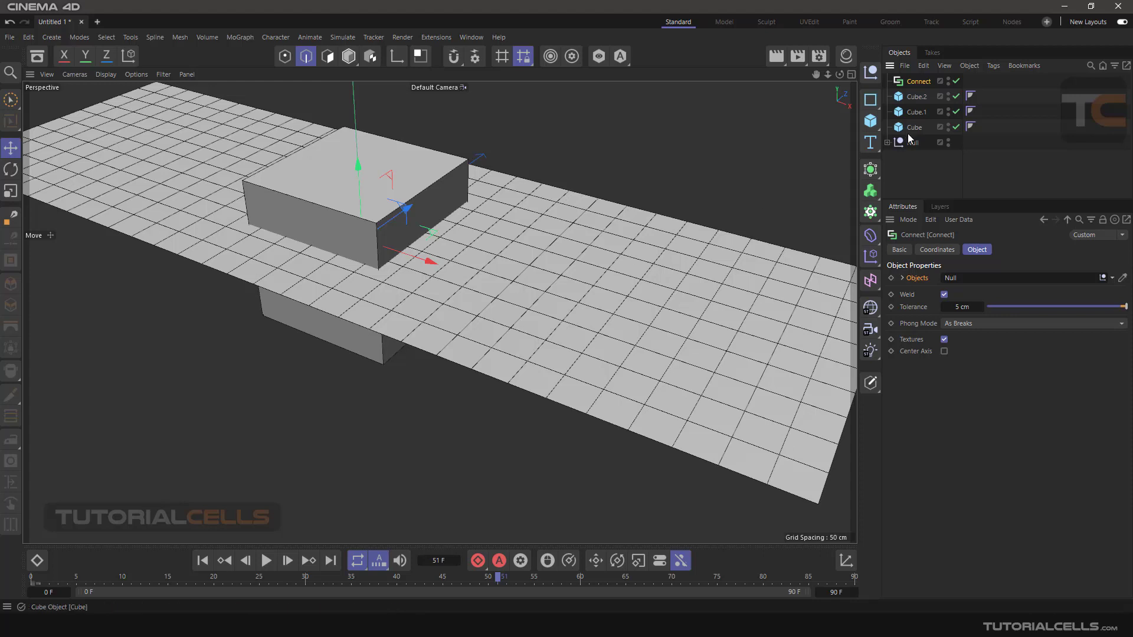
pyautogui.moveTo(912, 146)
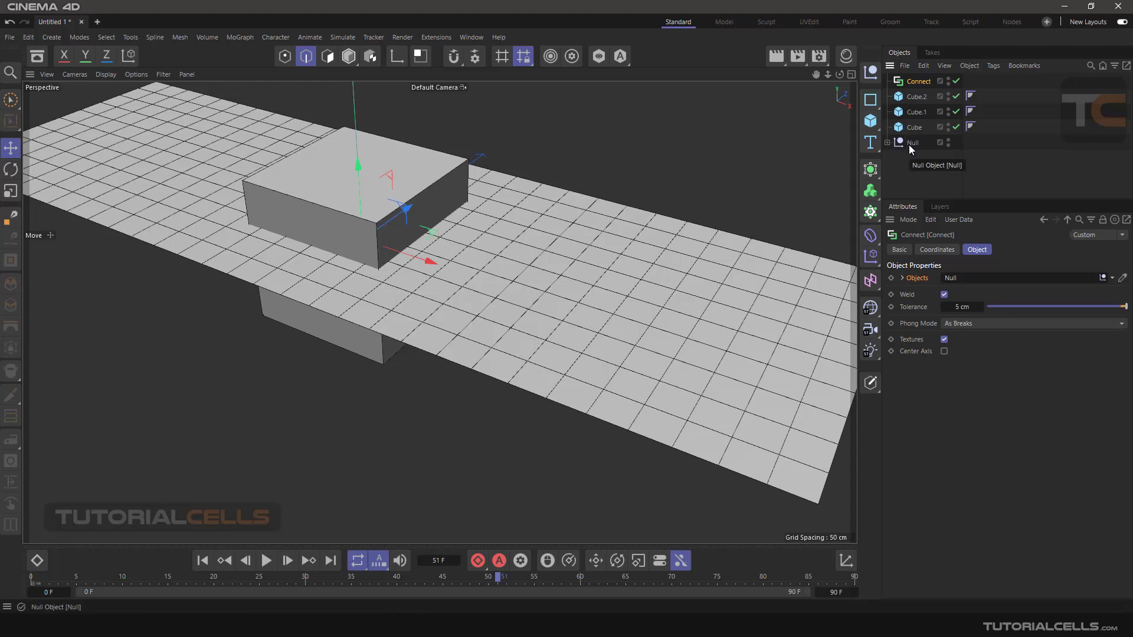
pyautogui.moveTo(914, 148)
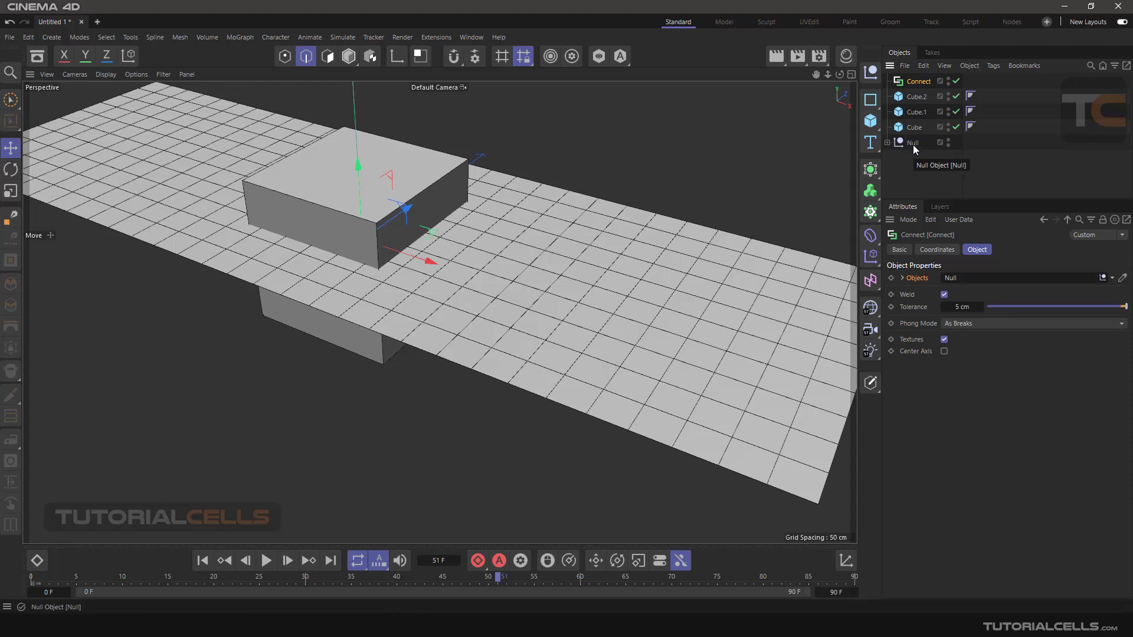
pyautogui.click(912, 143)
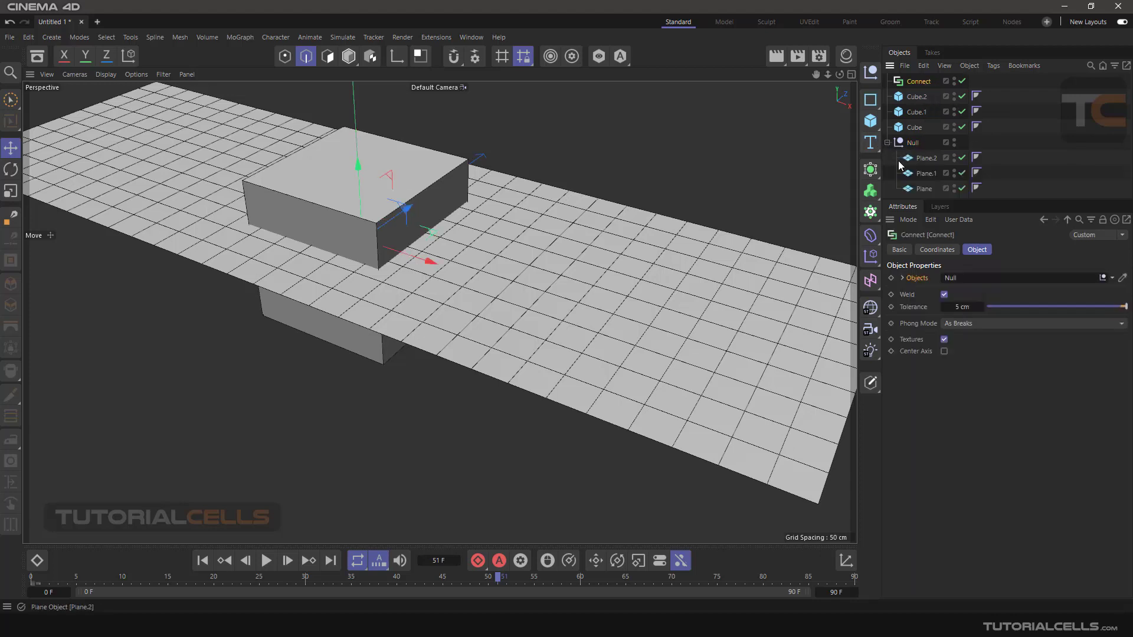
pyautogui.click(926, 173)
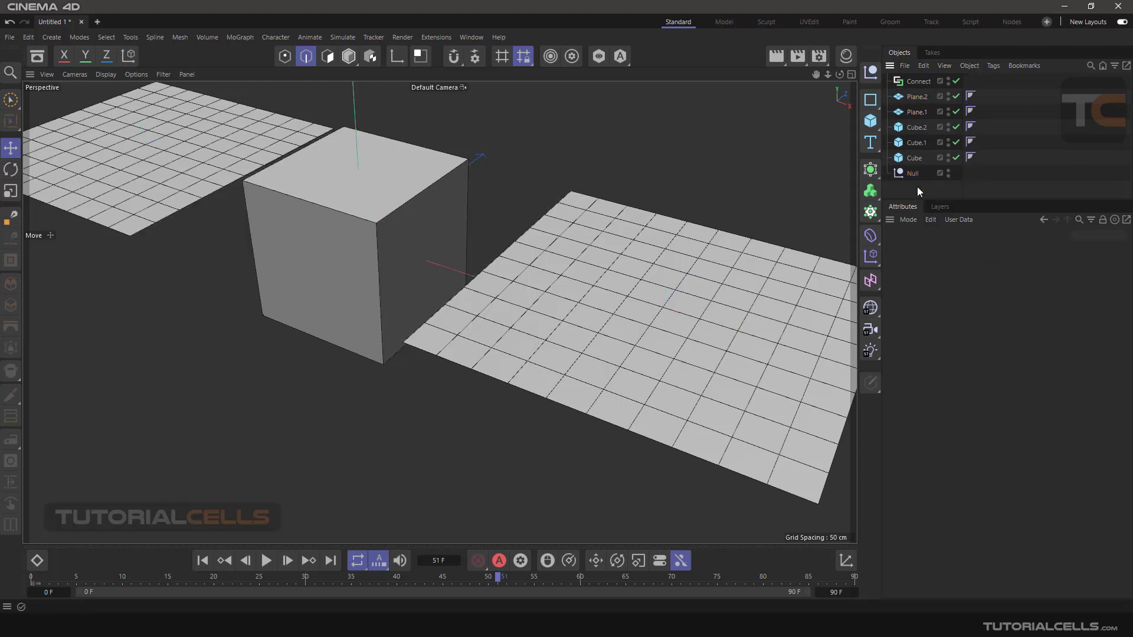
# Step: Adjust the material hue and apply the pink material to the first plane
pyautogui.click(913, 157)
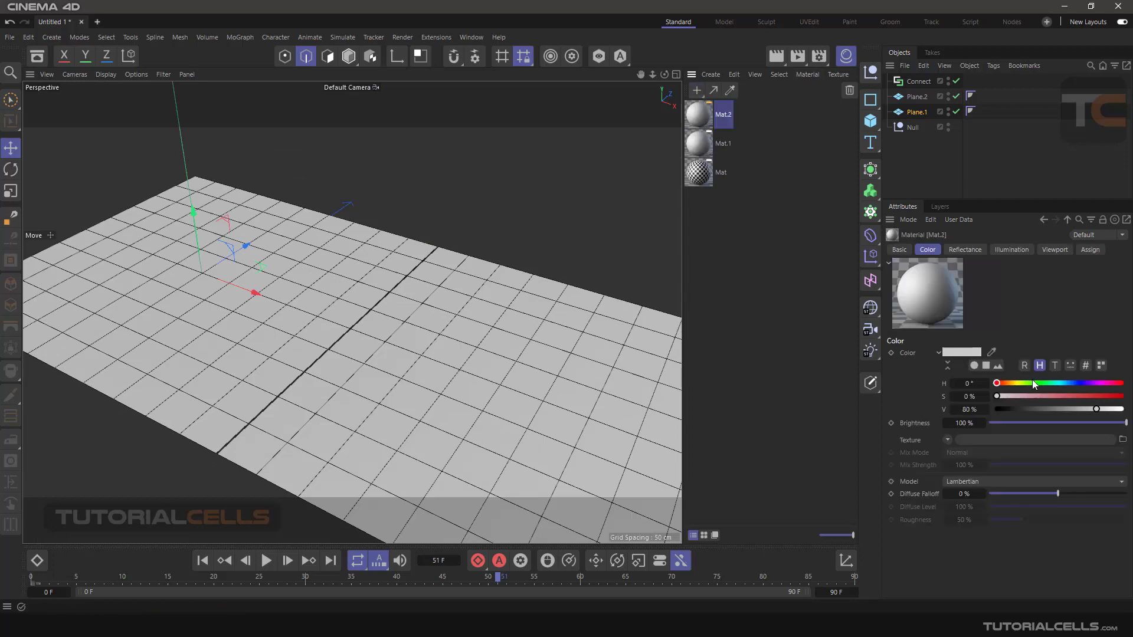
pyautogui.click(723, 143)
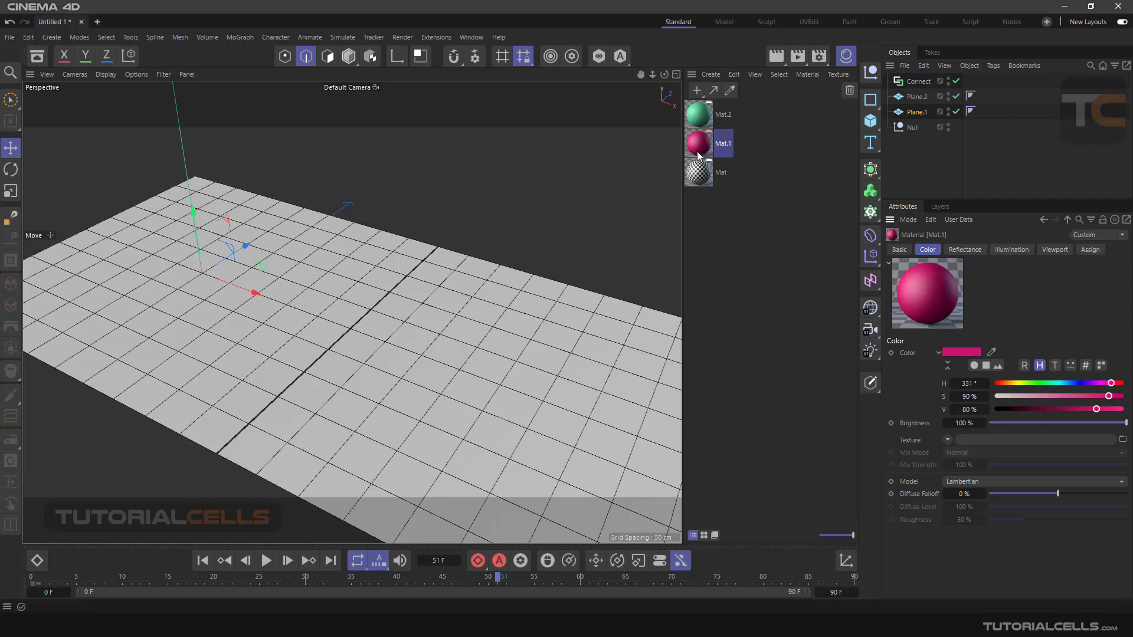
pyautogui.moveTo(698, 145); pyautogui.dragTo(917, 112)
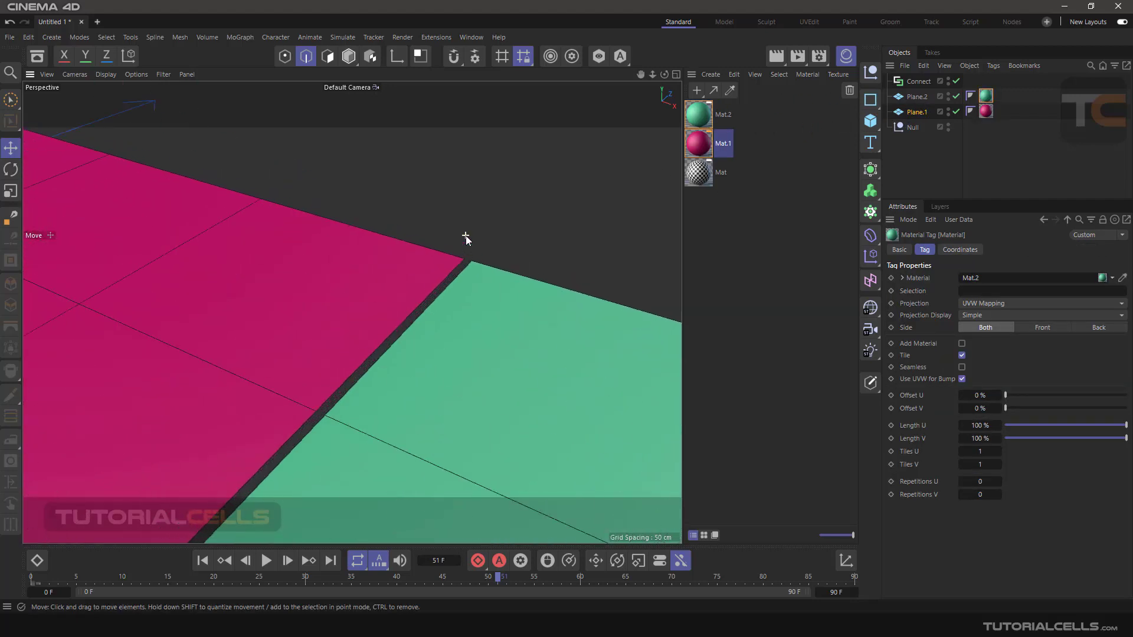
# Step: Select Plane.1 and Plane.2 and place them directly under the Connect object
pyautogui.click(917, 96)
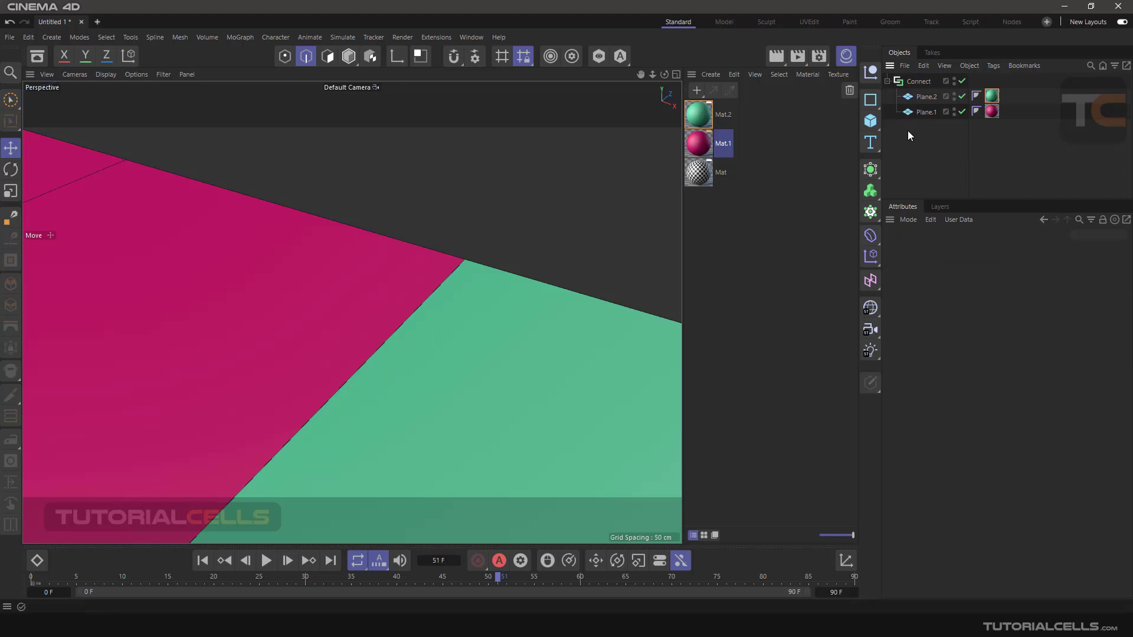
pyautogui.click(925, 97)
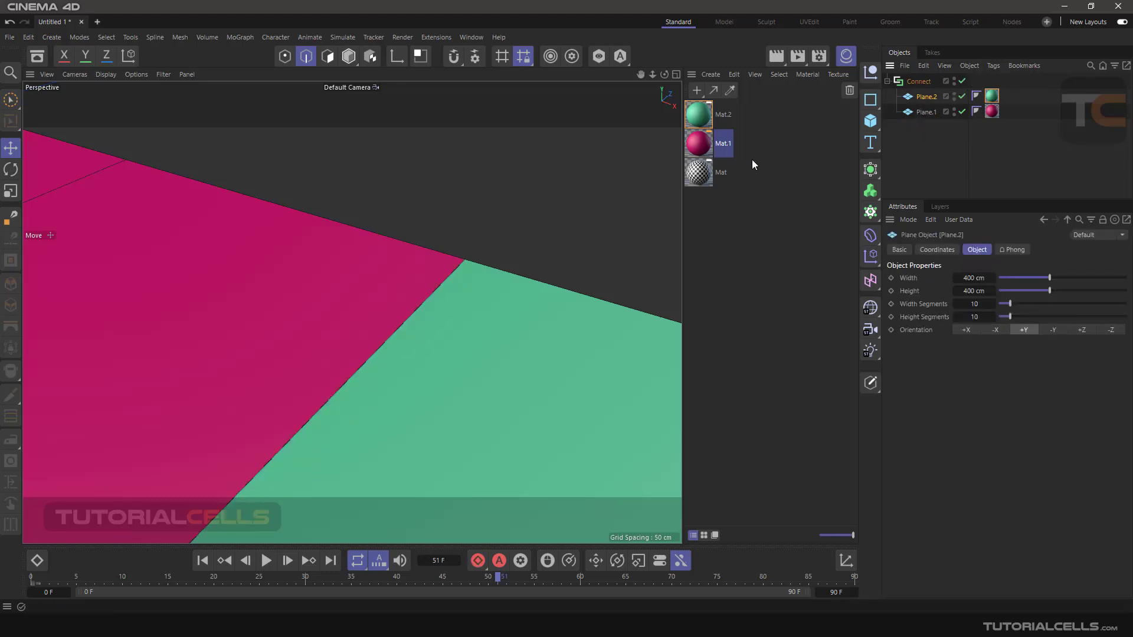
pyautogui.moveTo(496, 287)
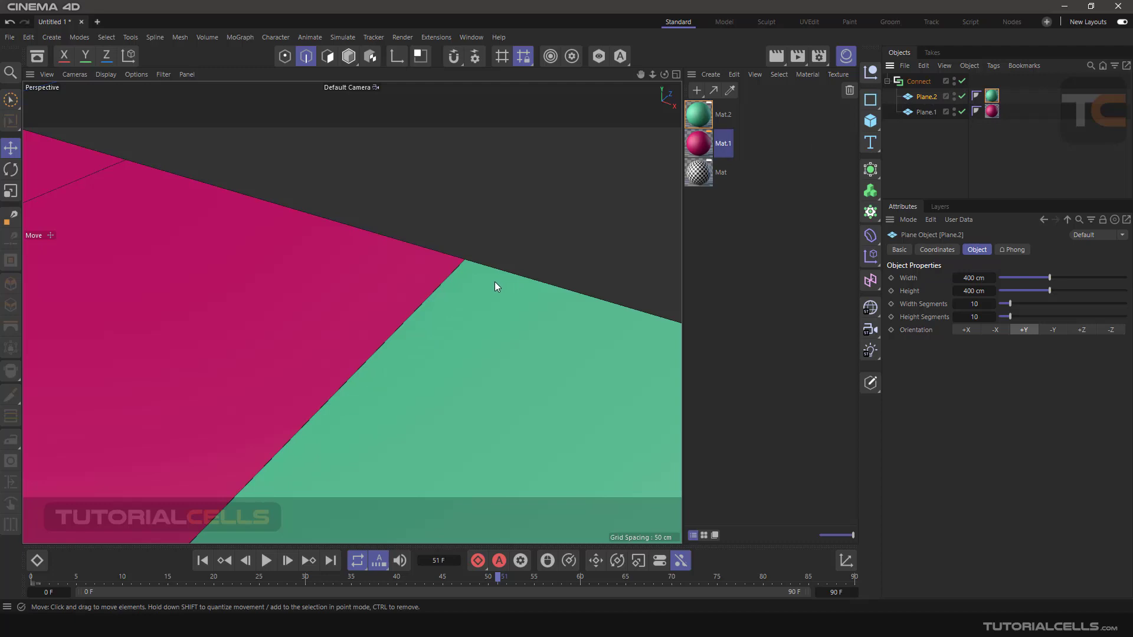
pyautogui.moveTo(476, 280)
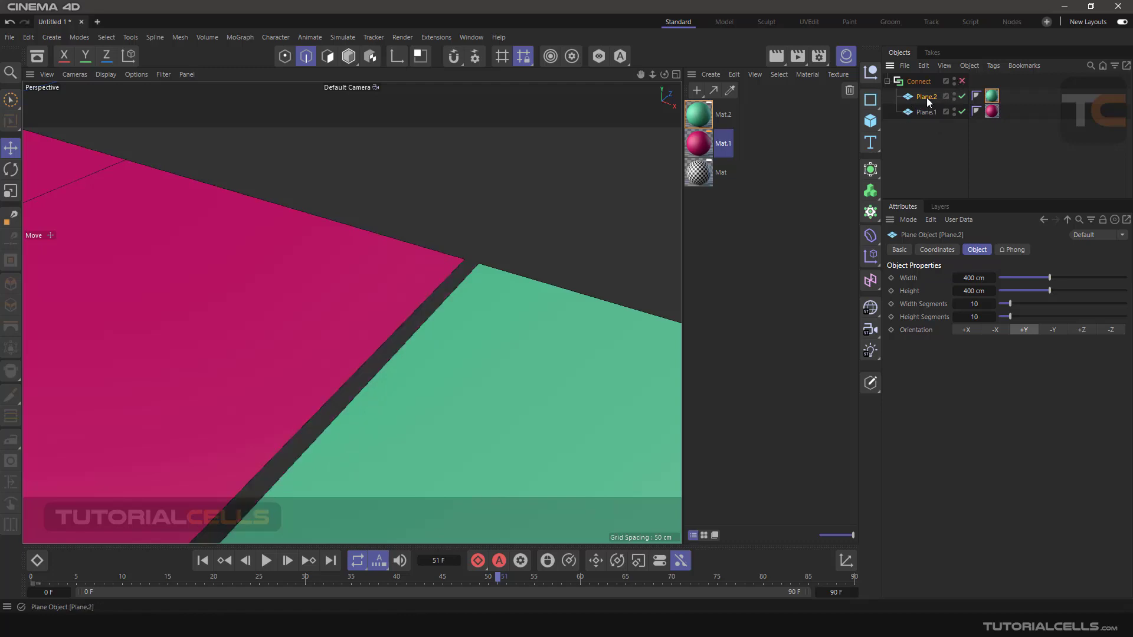
pyautogui.moveTo(925, 97)
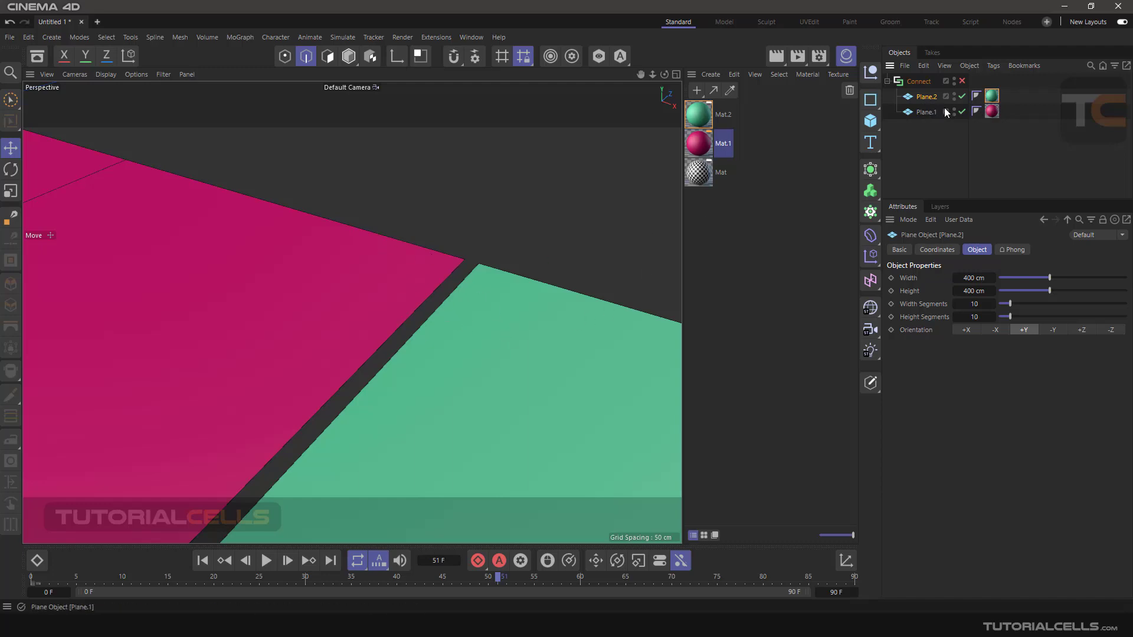
pyautogui.click(926, 112)
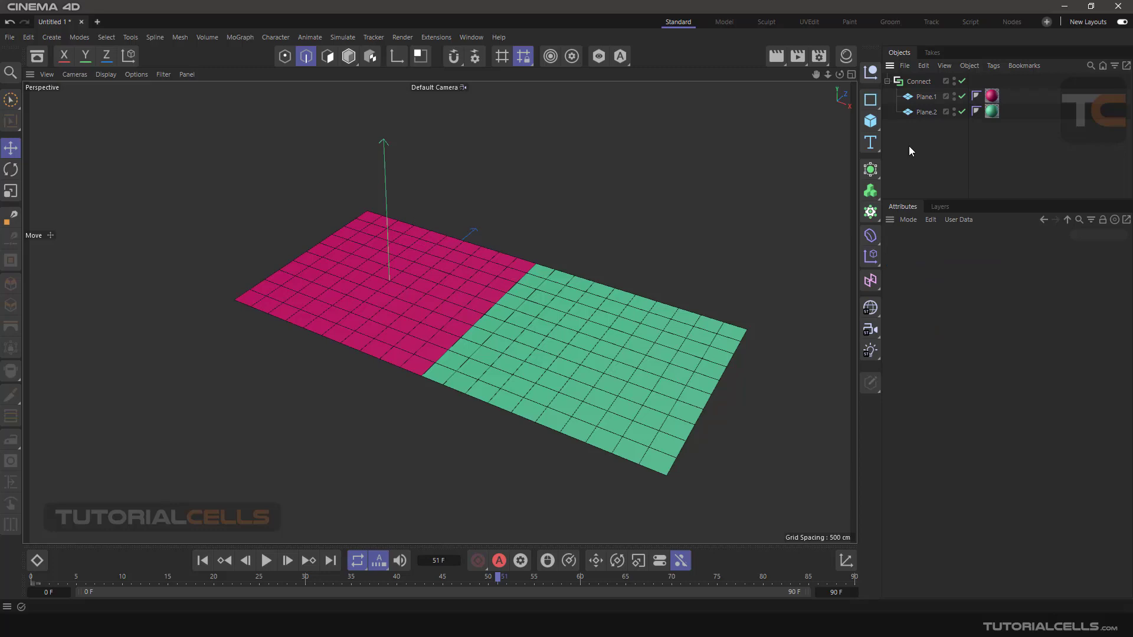
# Step: Enable Center Axis in the Connect object's Object tab
pyautogui.click(917, 81)
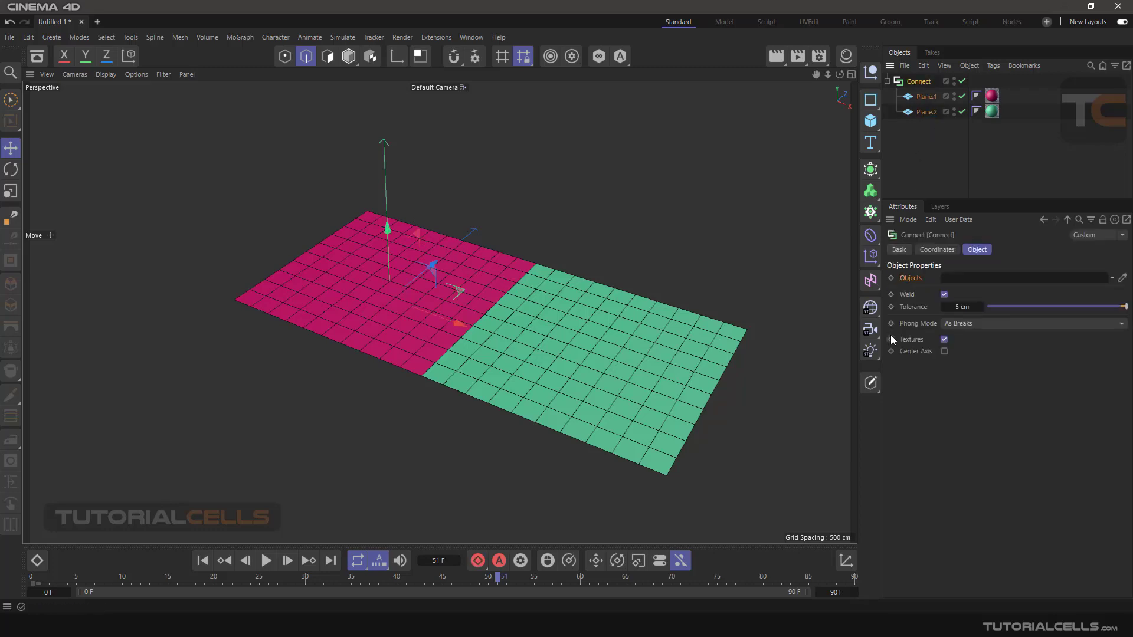
pyautogui.moveTo(908, 339)
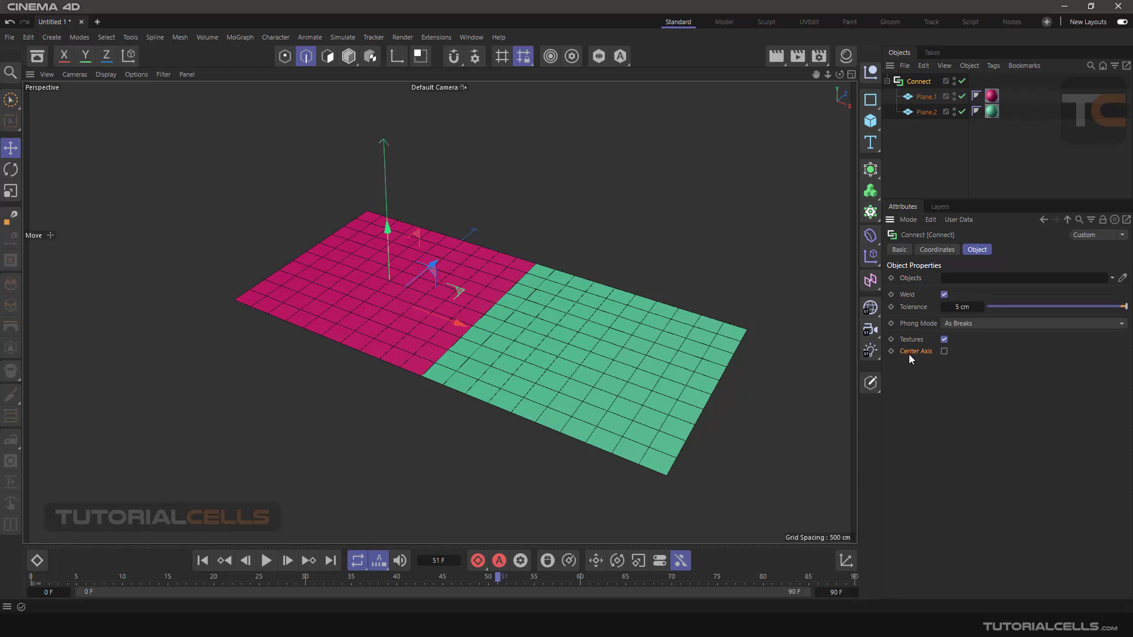
pyautogui.click(926, 96)
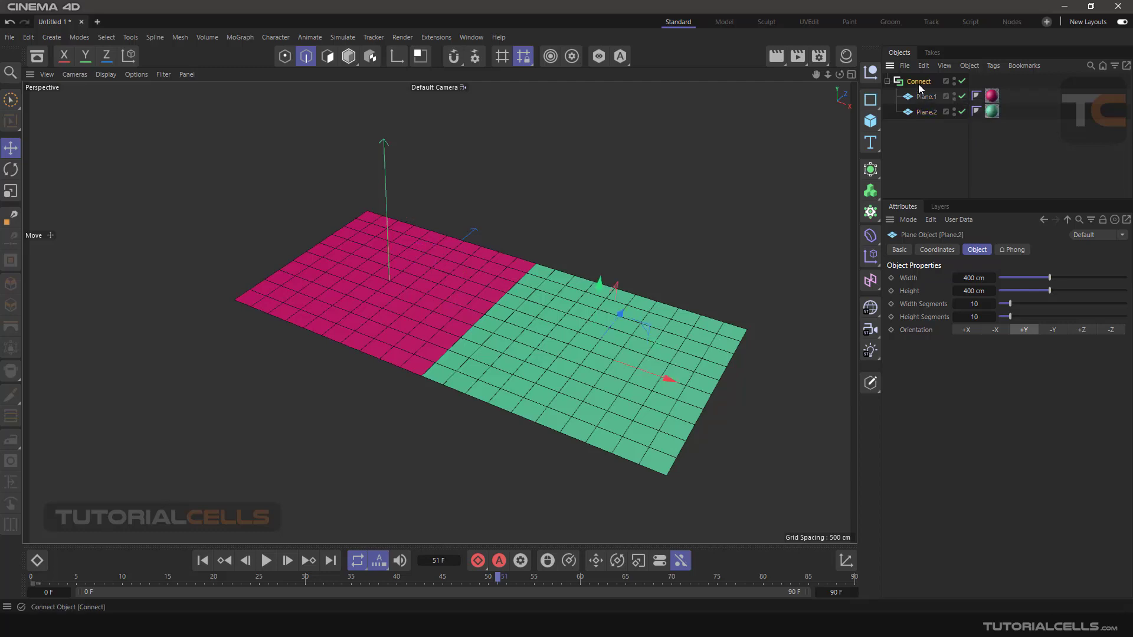
pyautogui.click(917, 81)
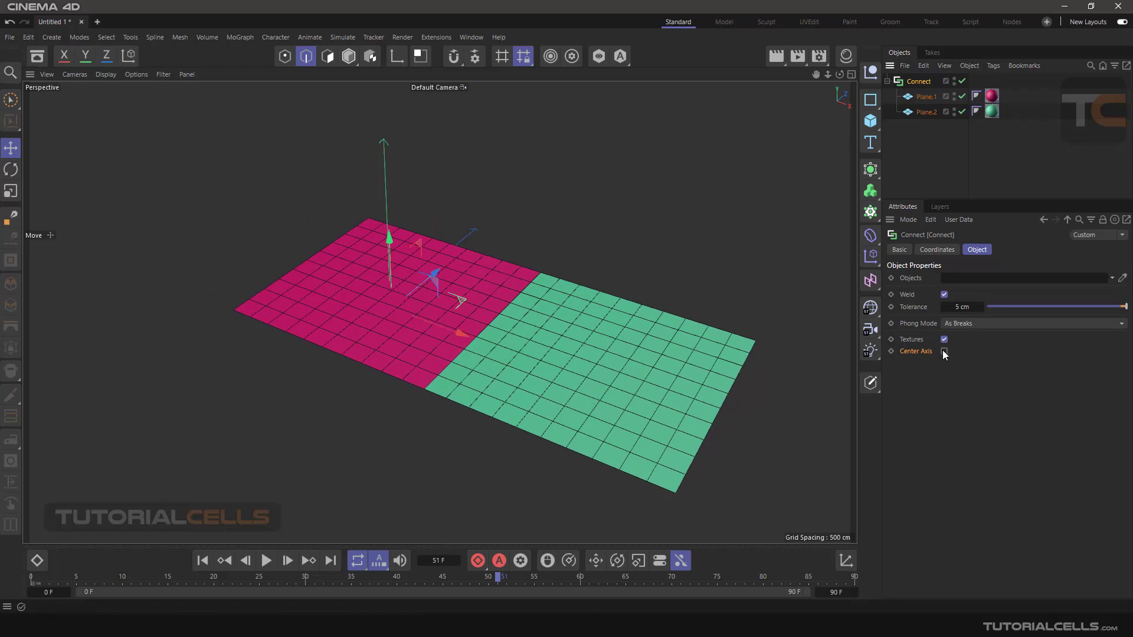
pyautogui.click(943, 351)
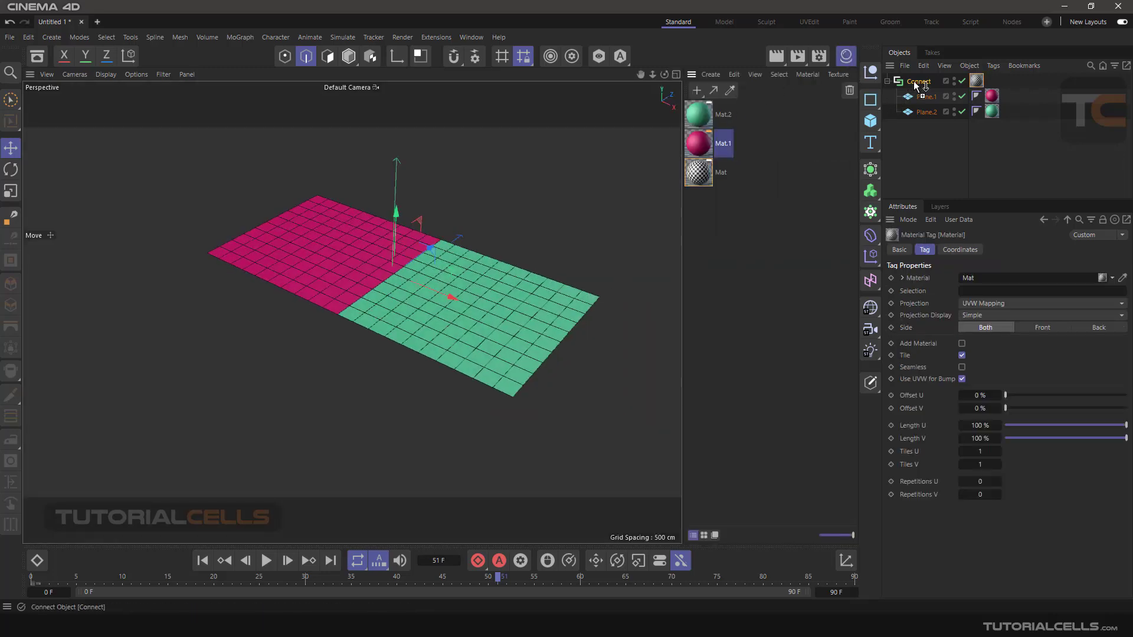
pyautogui.moveTo(917, 87)
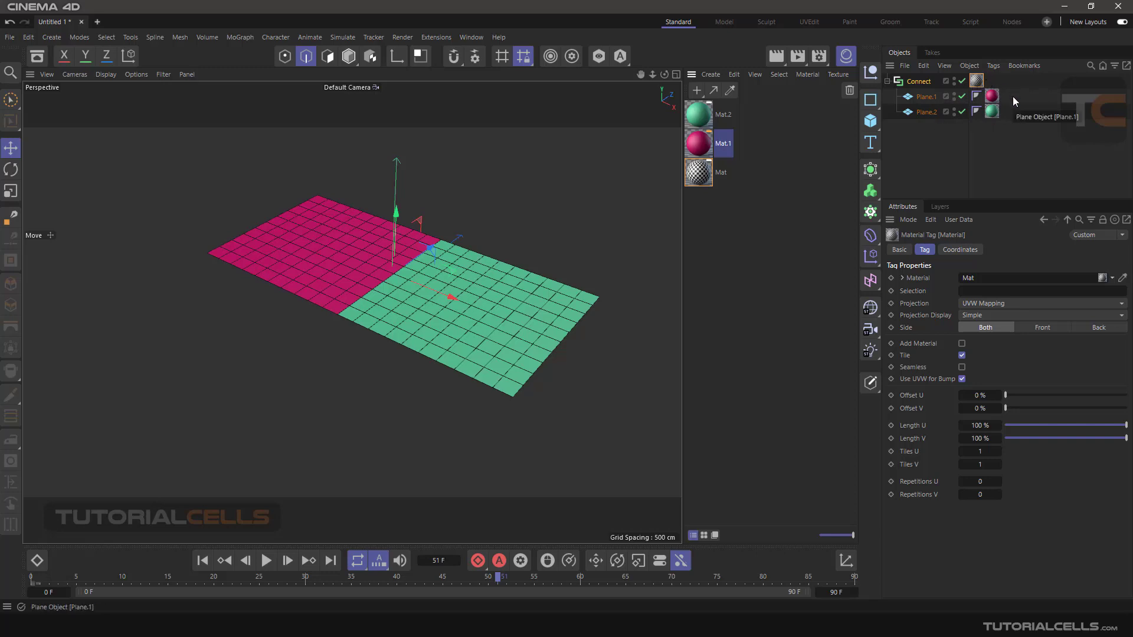
# Step: Toggle the Connect object's Textures option off and back on to keep pink and green
pyautogui.click(918, 81)
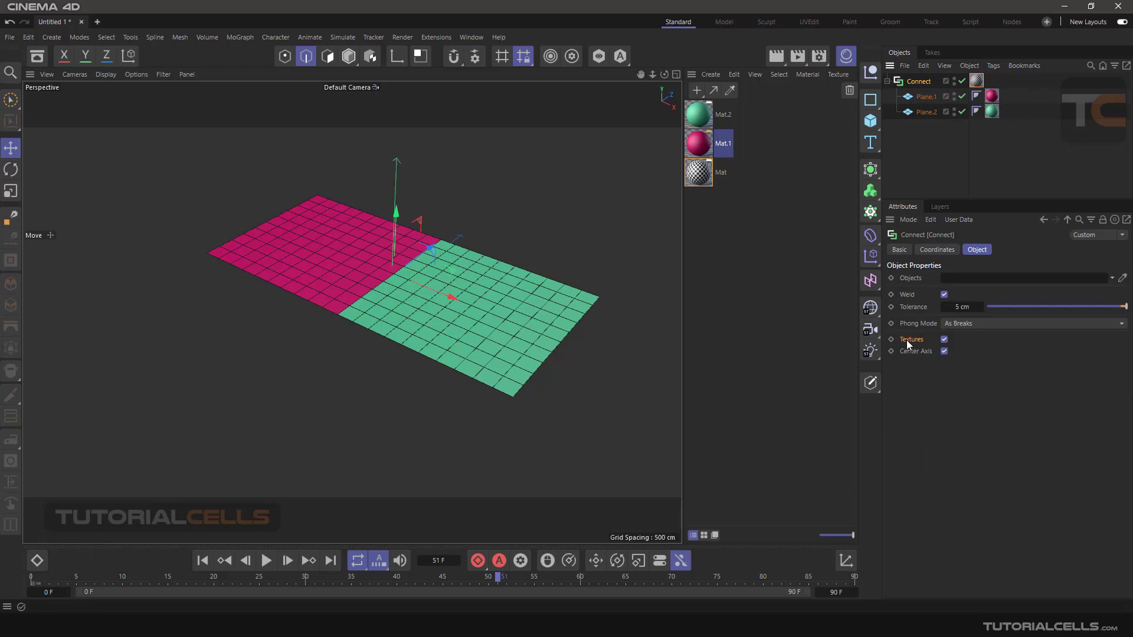
pyautogui.moveTo(912, 345)
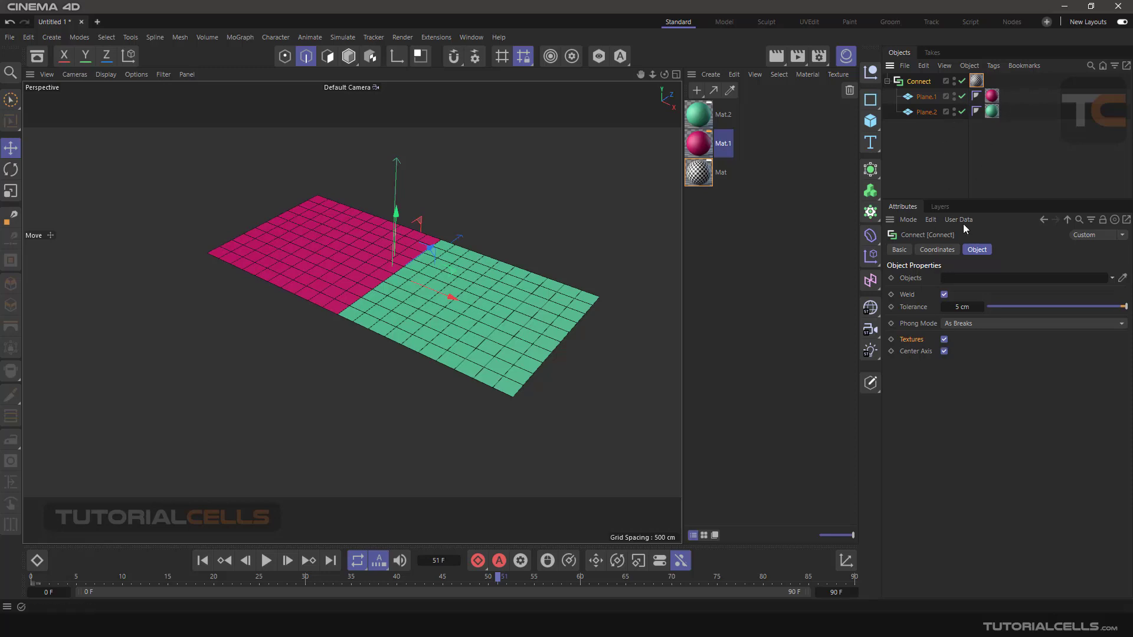
pyautogui.click(943, 339)
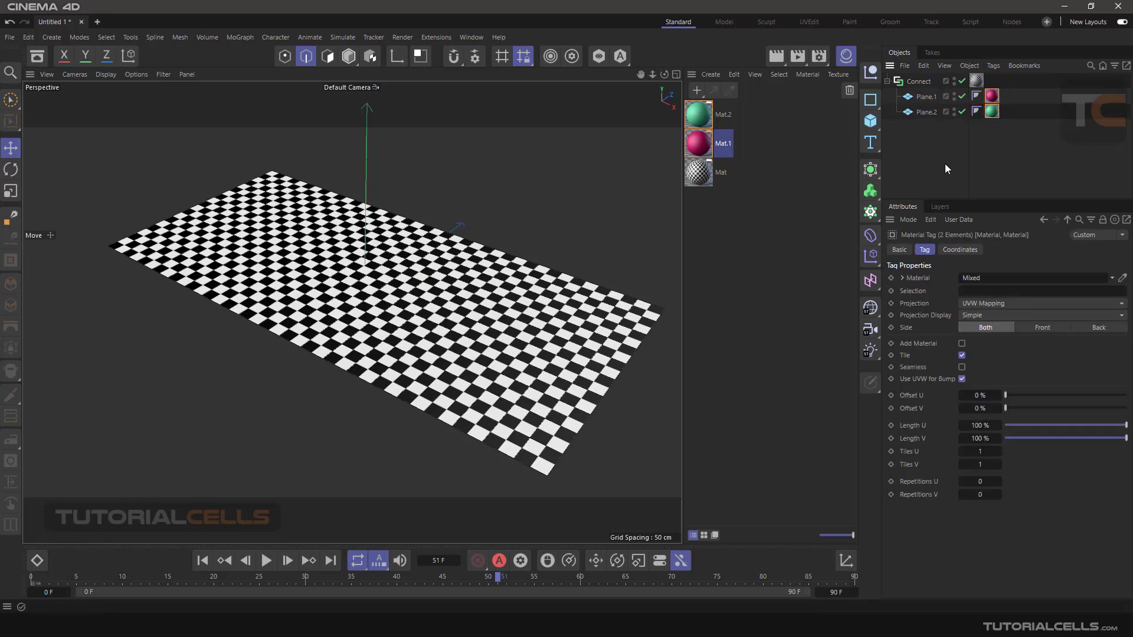
pyautogui.click(918, 81)
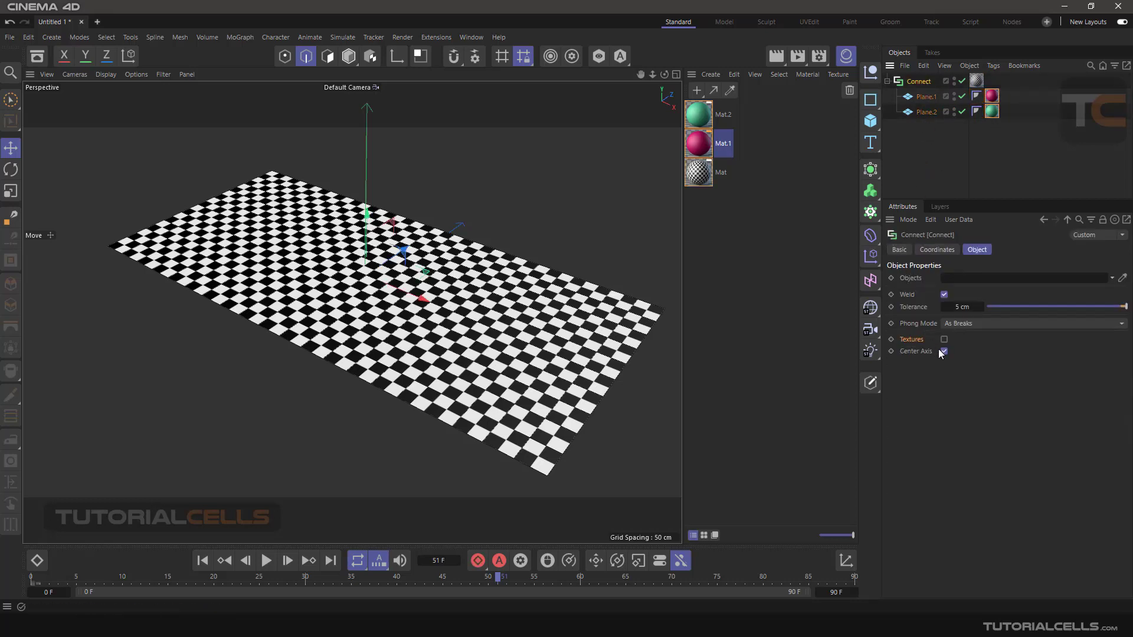
pyautogui.click(943, 339)
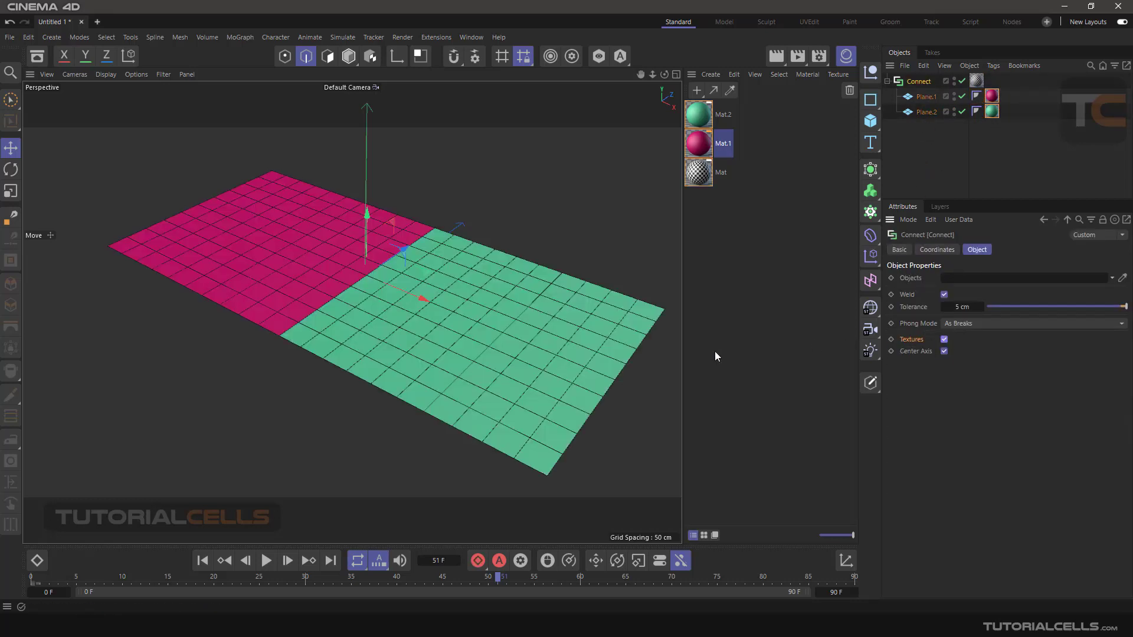
pyautogui.moveTo(579, 339)
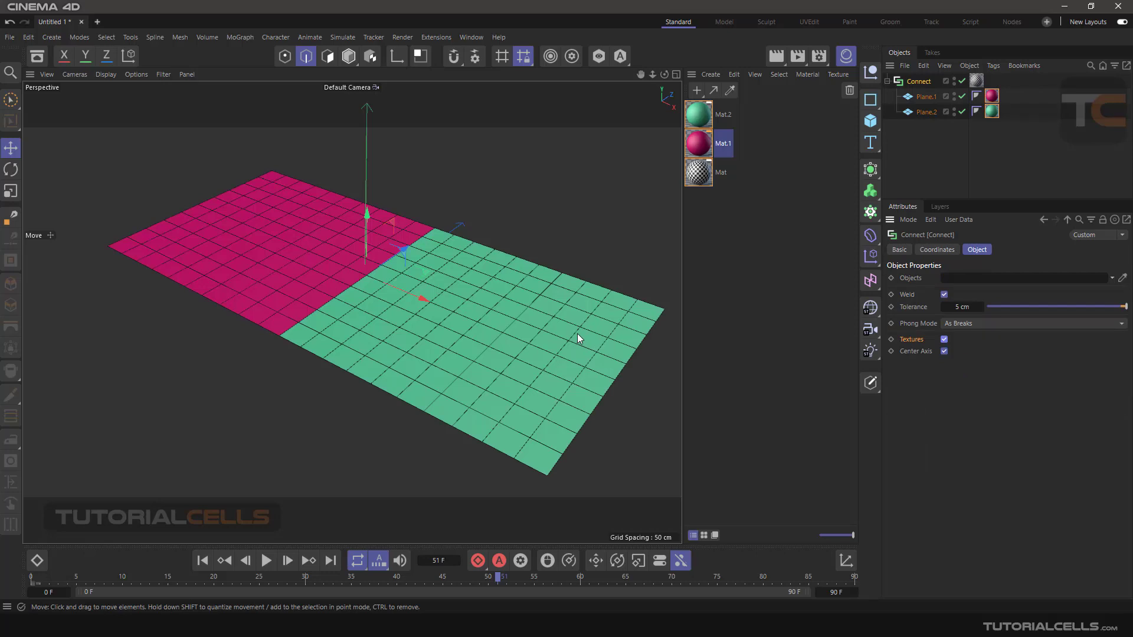
pyautogui.moveTo(463, 272)
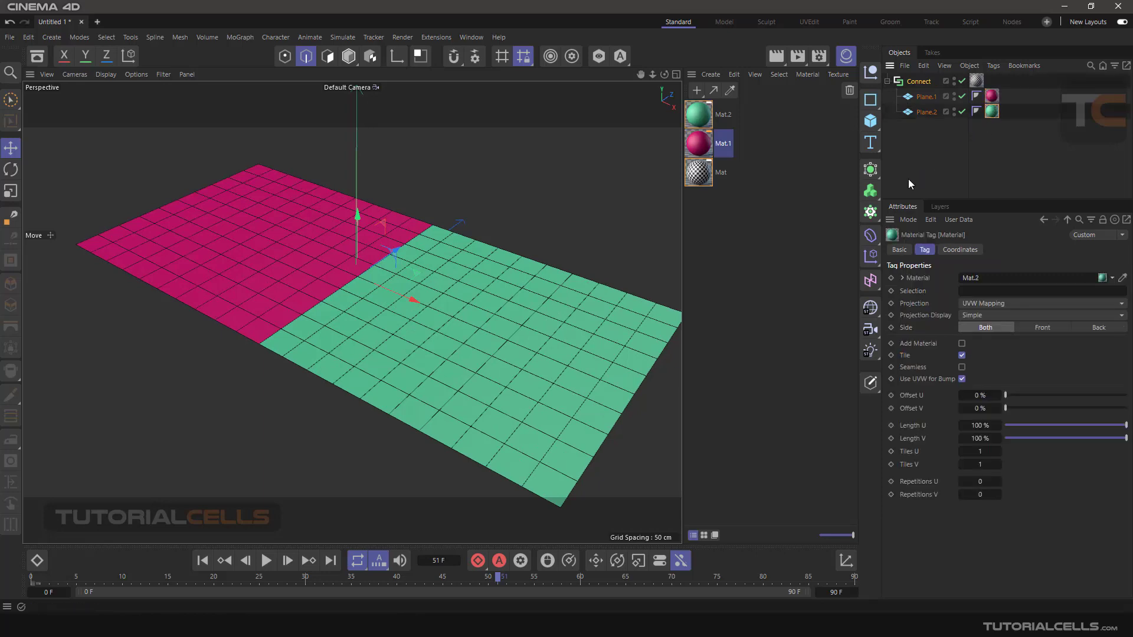
pyautogui.moveTo(845, 56)
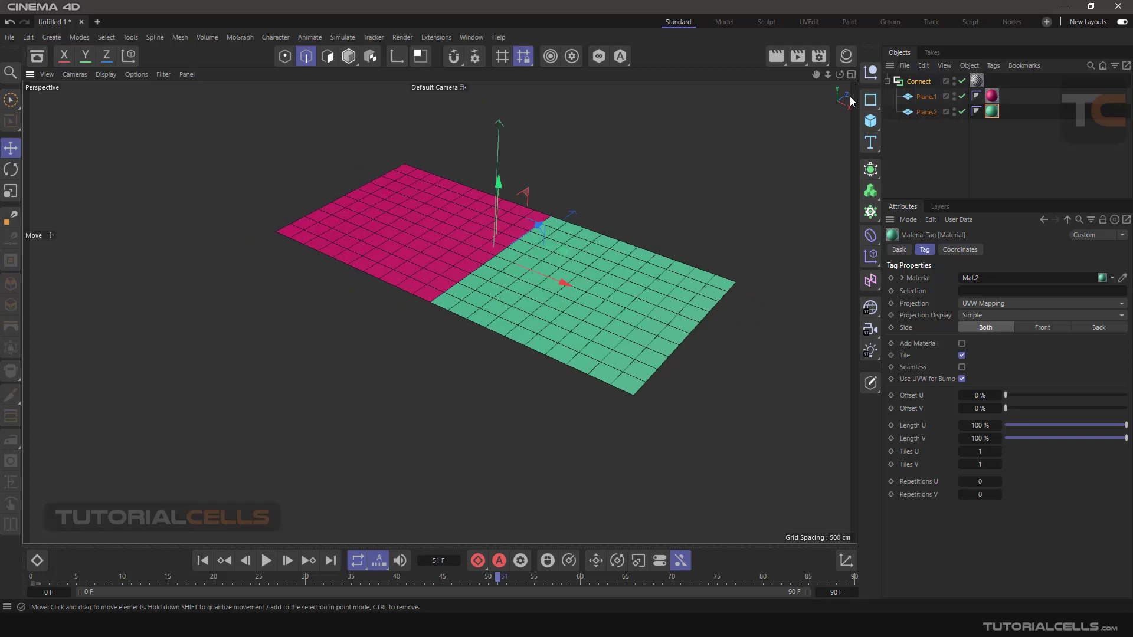
# Step: Clear the old objects and add a Plane primitive alongside the Cloner
pyautogui.click(917, 81)
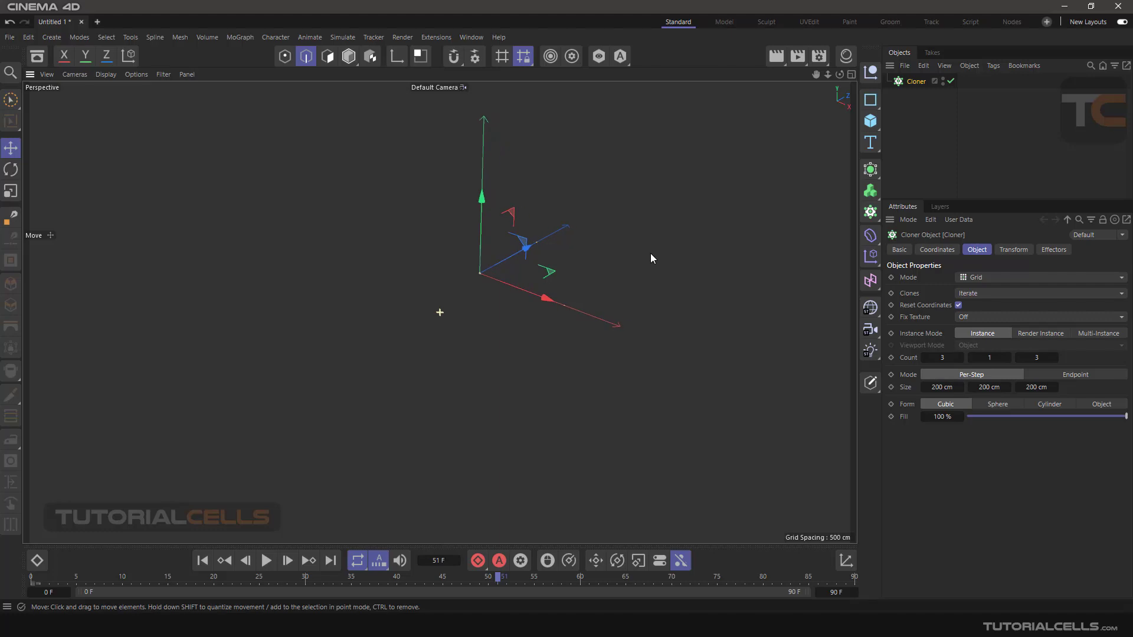
pyautogui.click(870, 121)
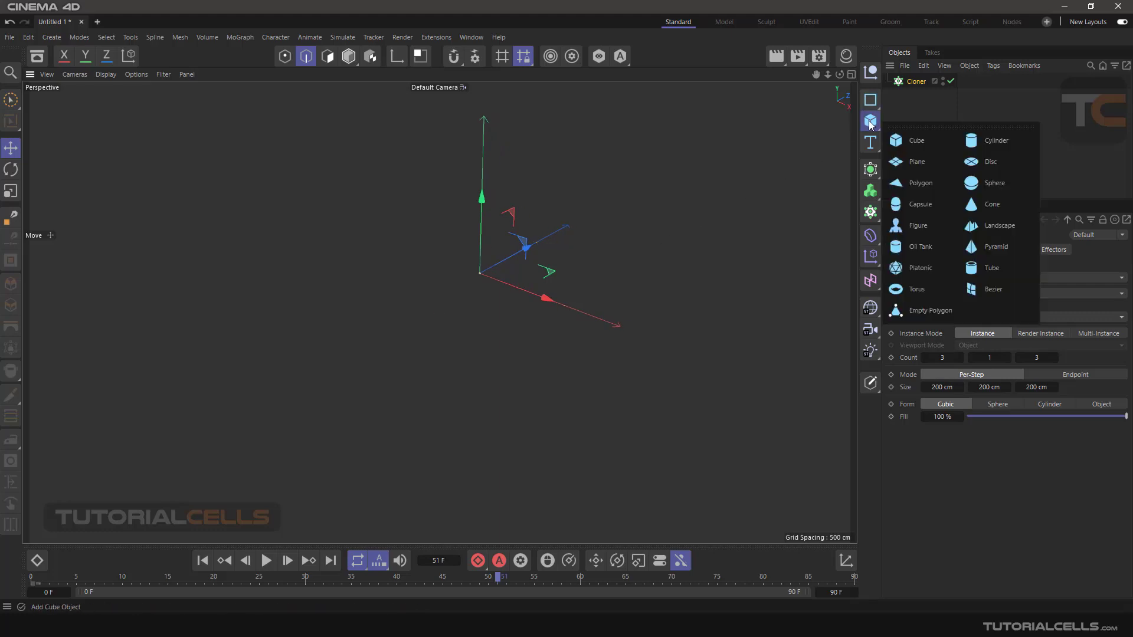
pyautogui.click(916, 161)
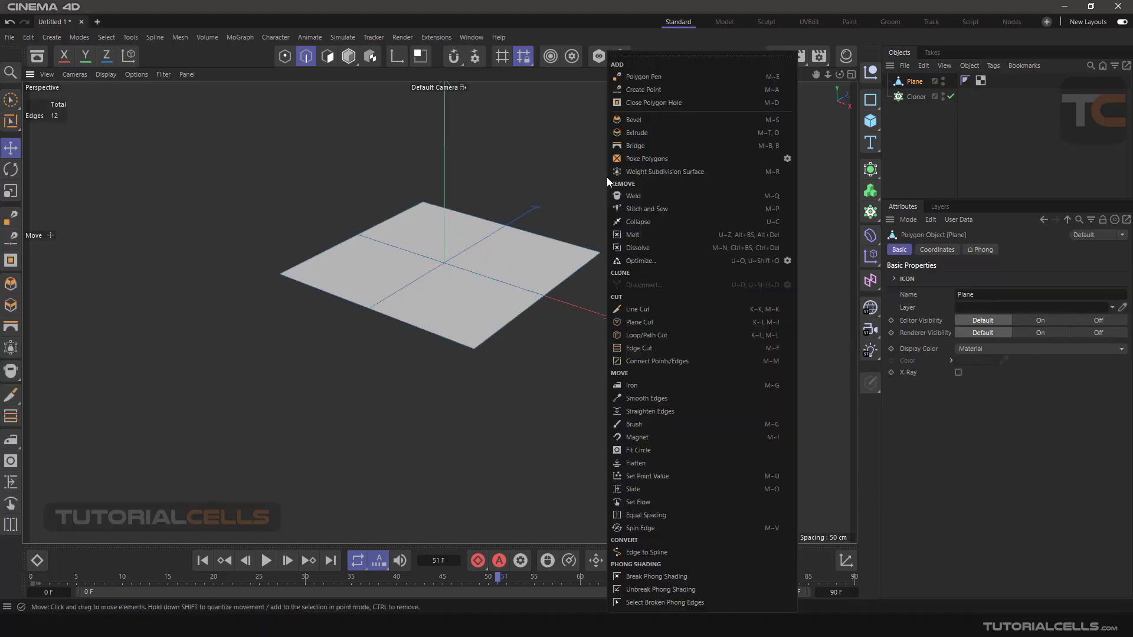
pyautogui.moveTo(651, 145)
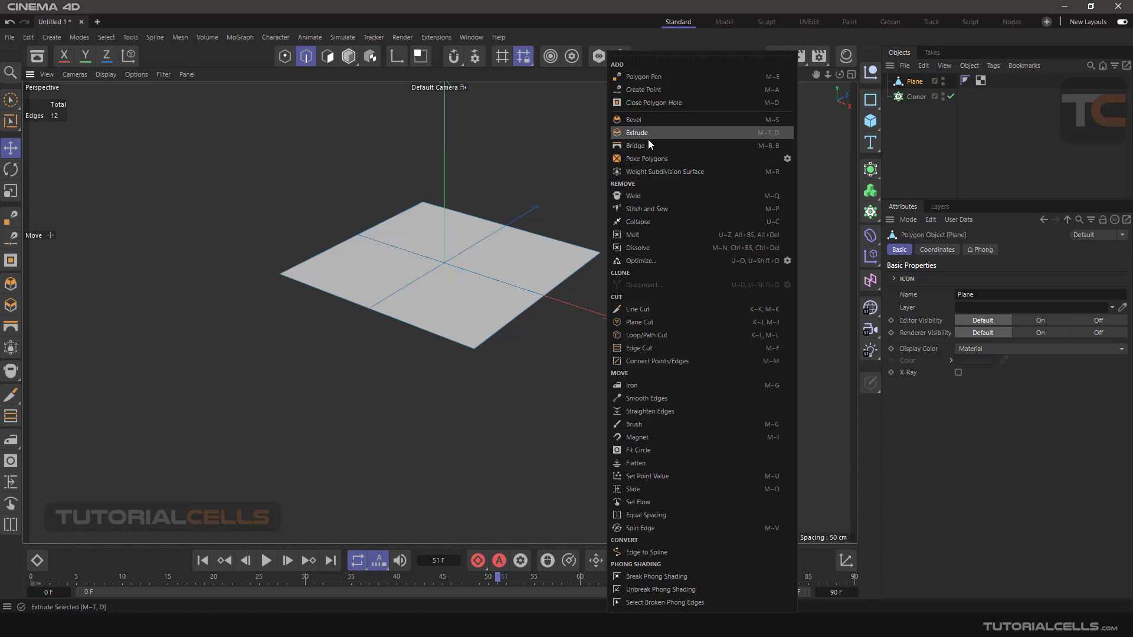
pyautogui.moveTo(652, 162)
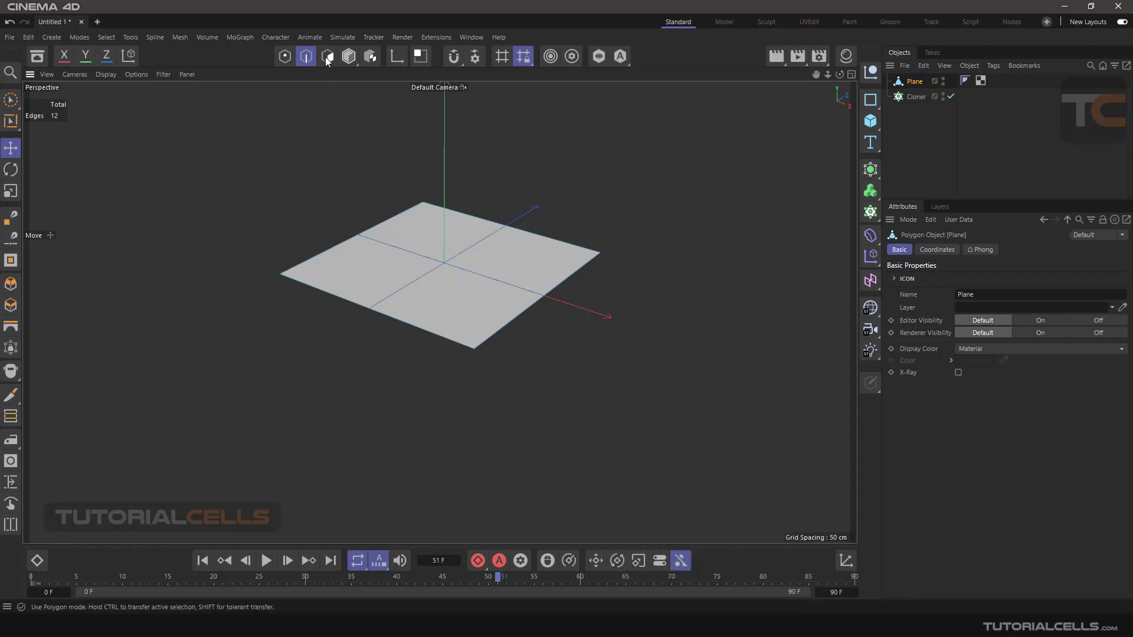
# Step: Inset the four plane faces individually with Preserve Groups off and extrude them upward
pyautogui.click(327, 57)
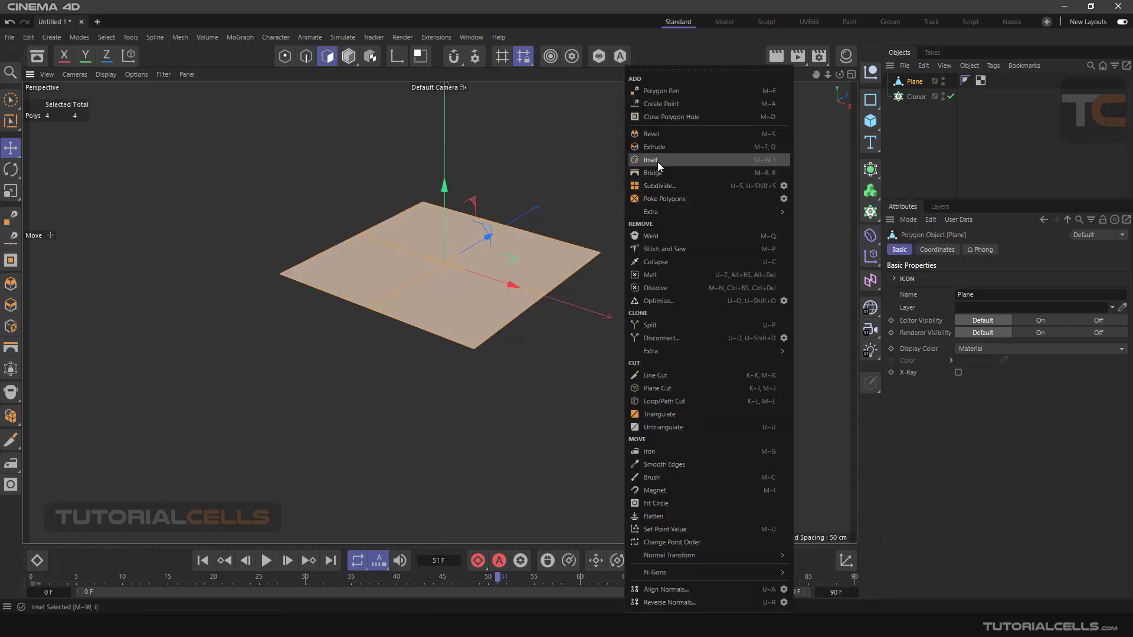
pyautogui.click(651, 160)
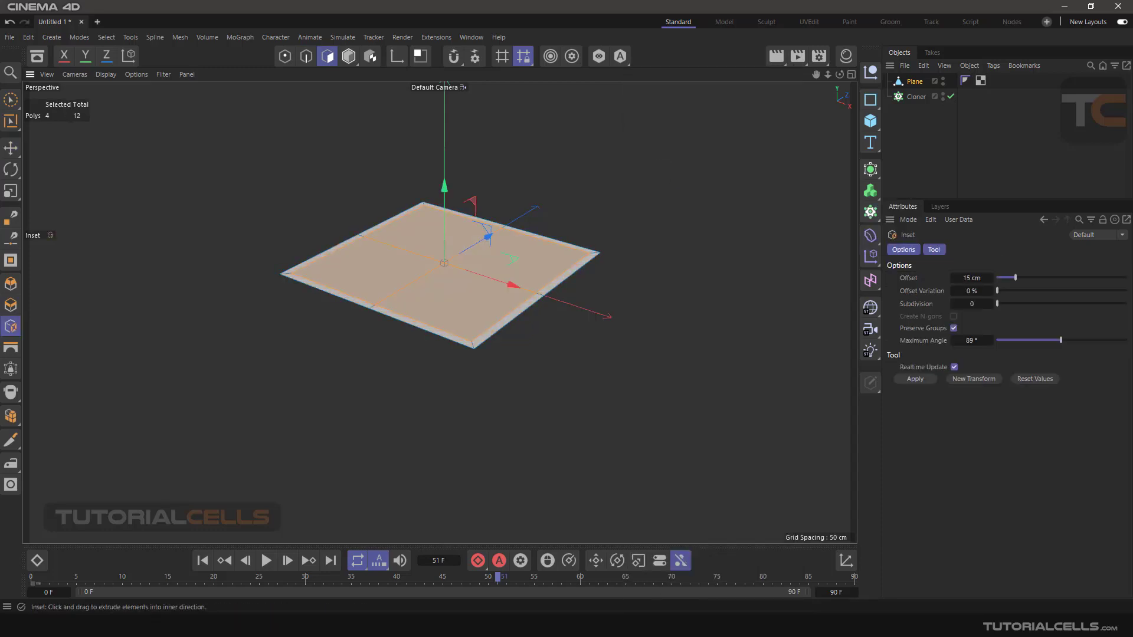
pyautogui.click(953, 328)
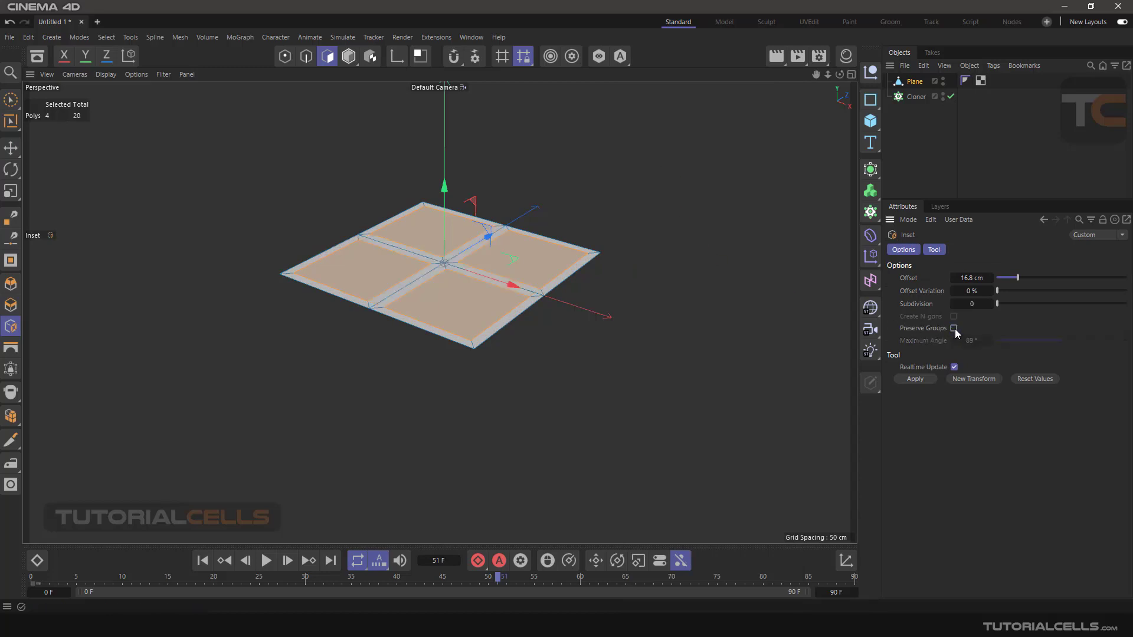
pyautogui.moveTo(444, 185); pyautogui.dragTo(444, 162)
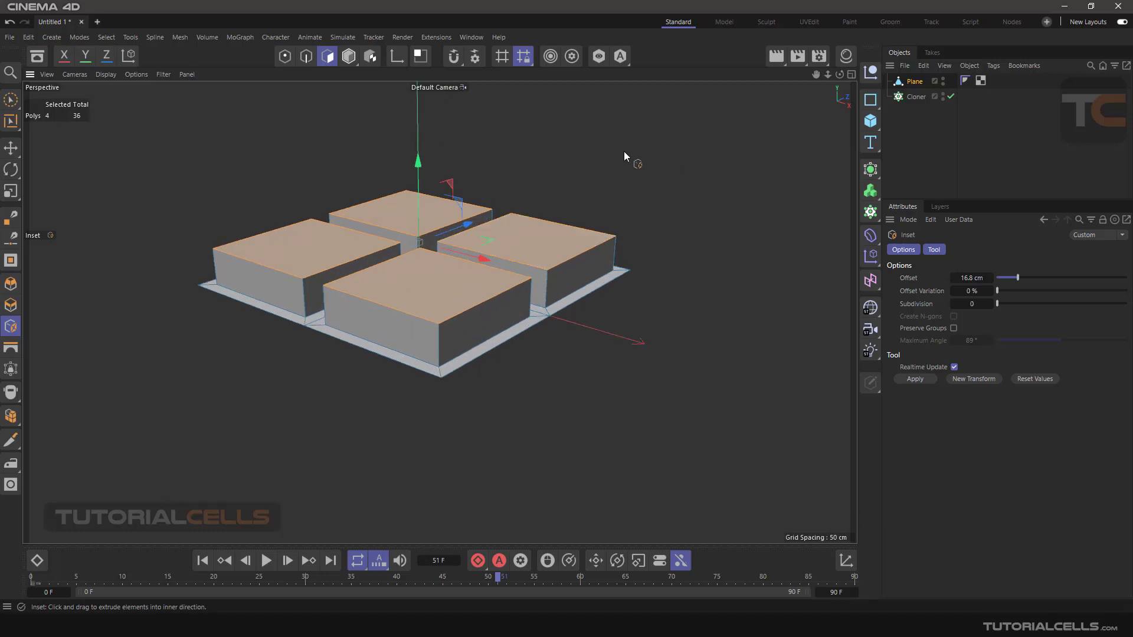
pyautogui.moveTo(934, 111)
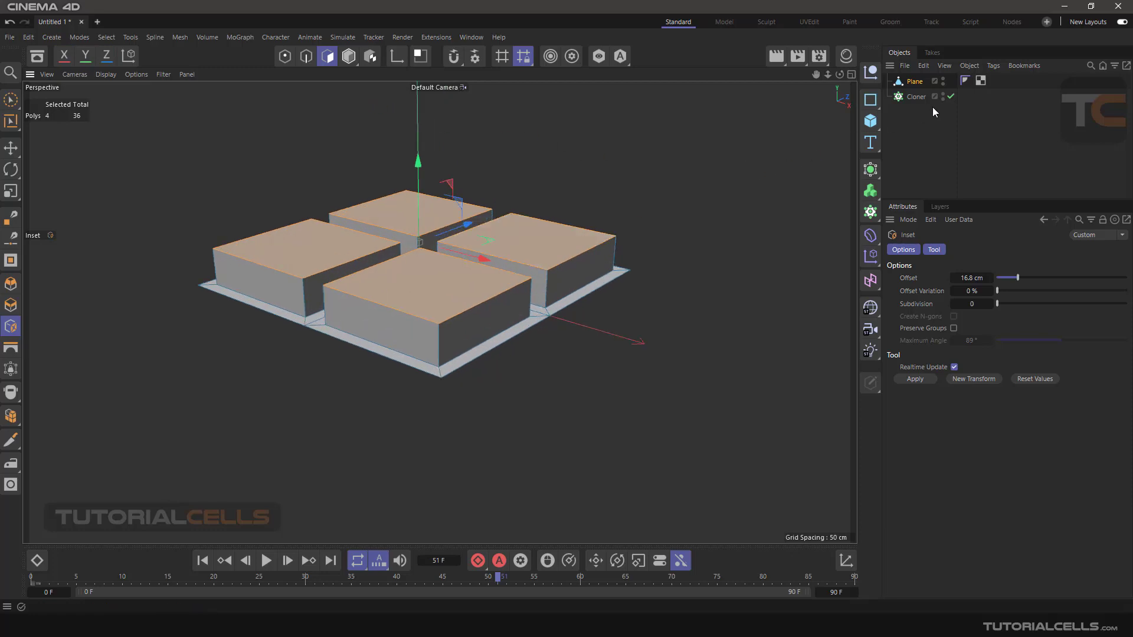
pyautogui.moveTo(684, 90)
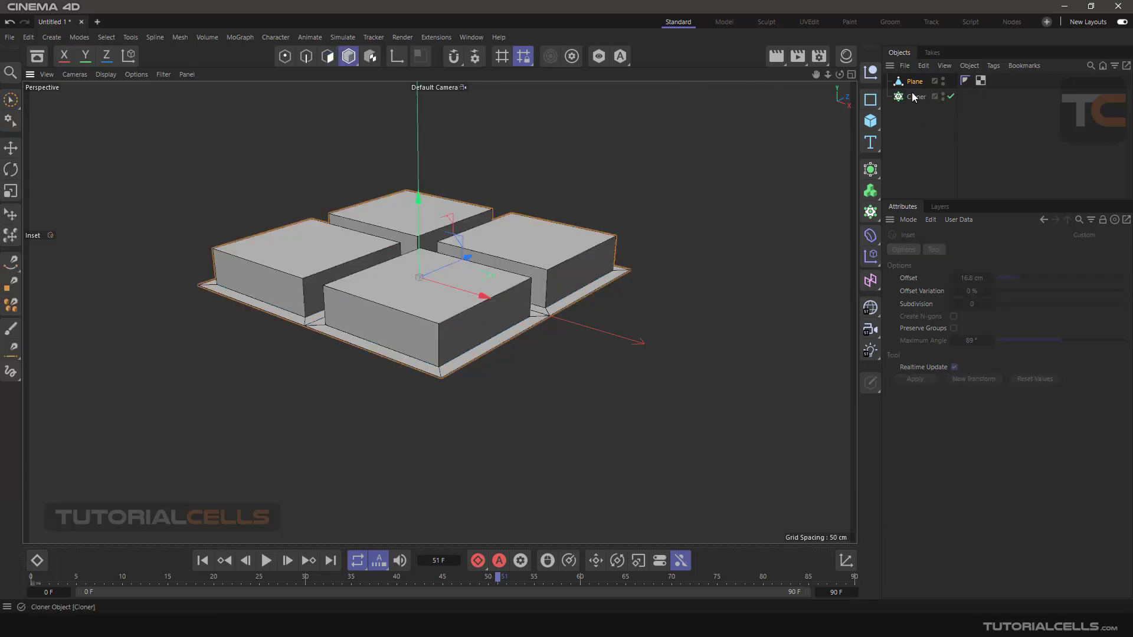
pyautogui.moveTo(914, 86)
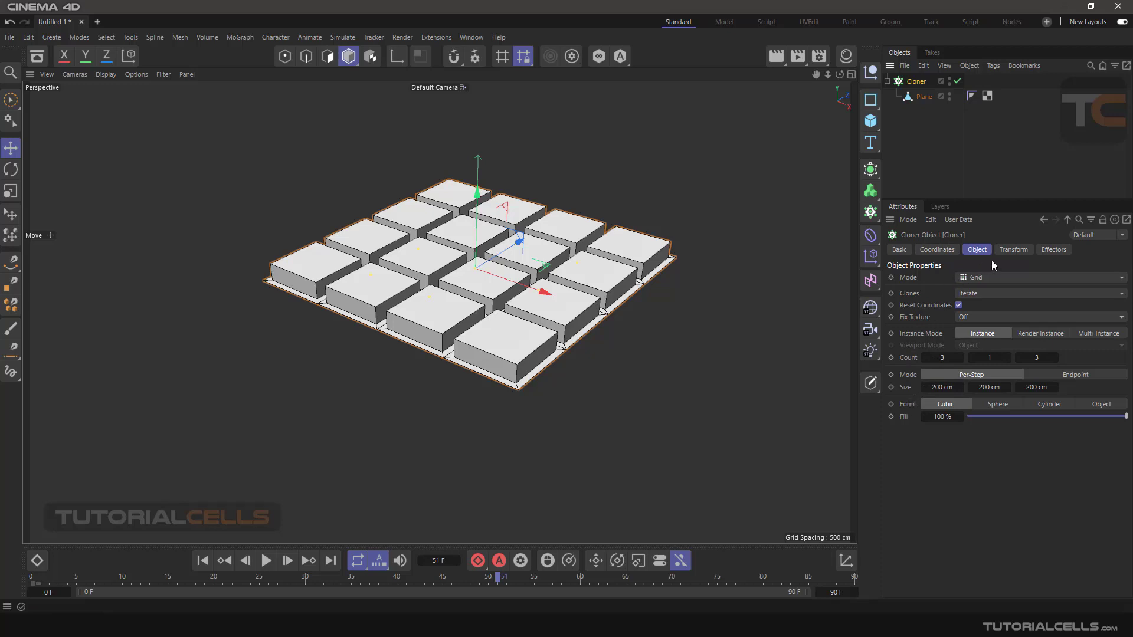
# Step: Set the Cloner to four linear clones and adjust spacing so tiles meet
pyautogui.click(1013, 250)
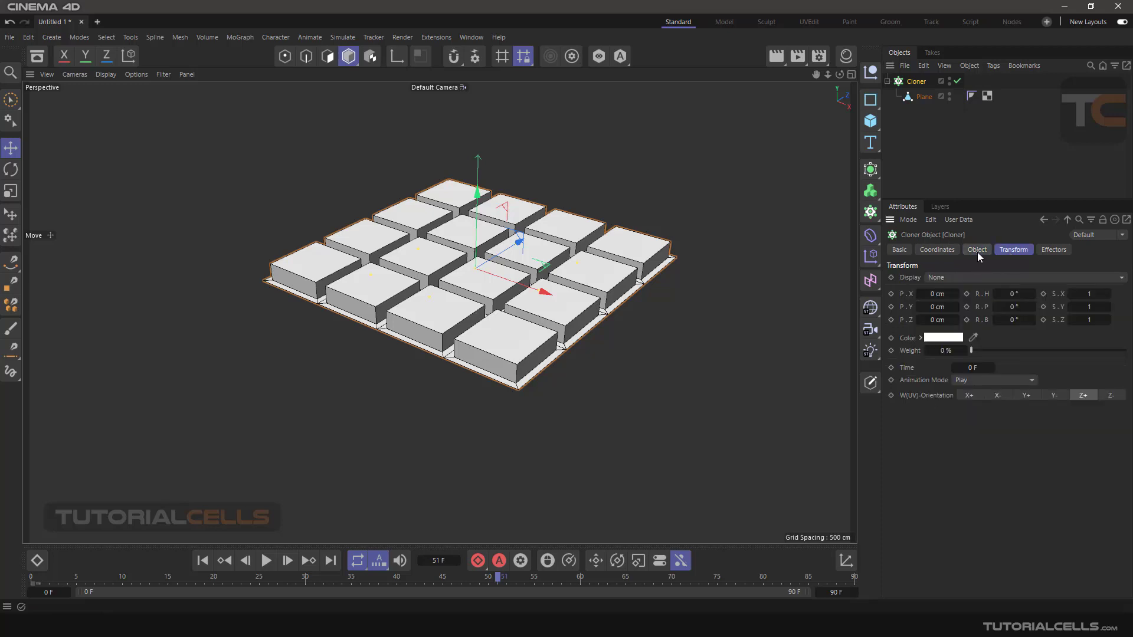
pyautogui.click(977, 249)
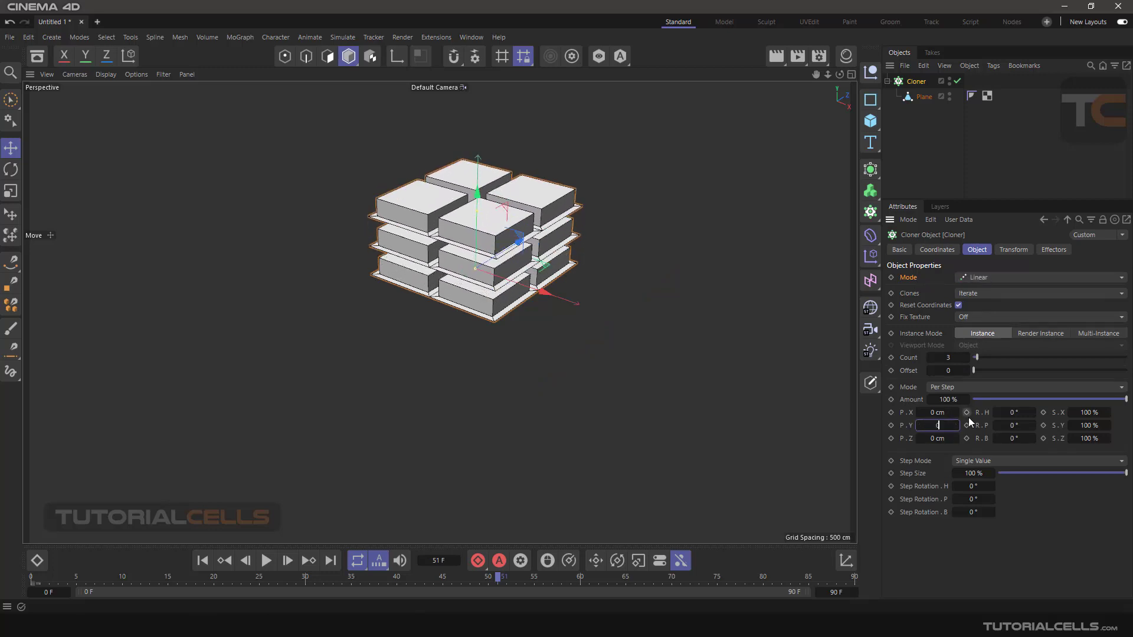
pyautogui.write('352')
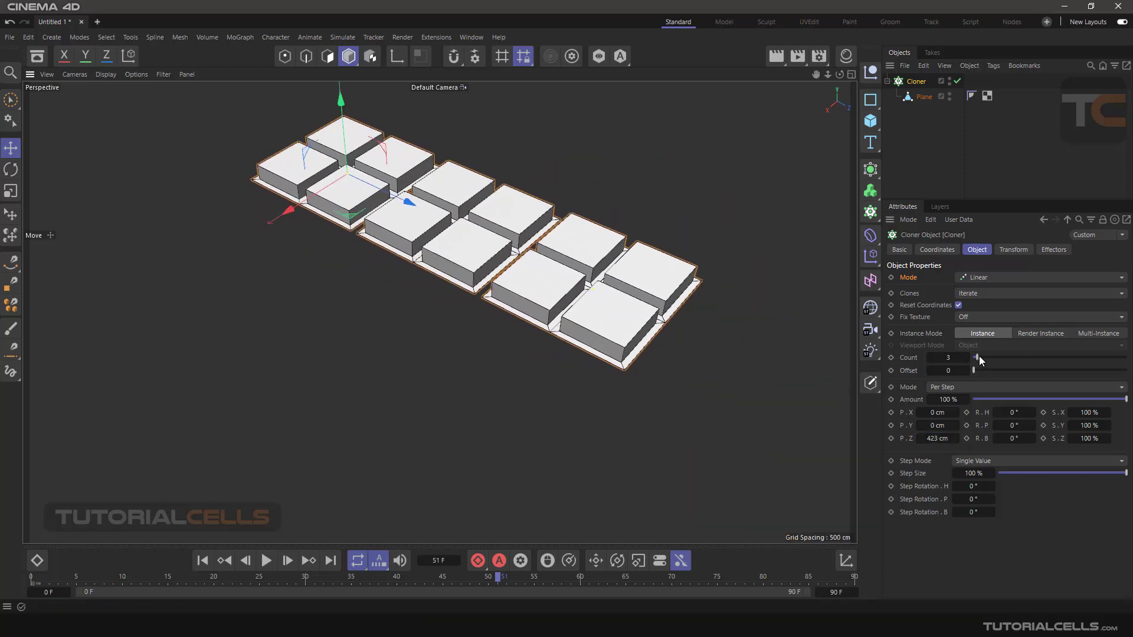
pyautogui.moveTo(978, 356); pyautogui.dragTo(990, 357)
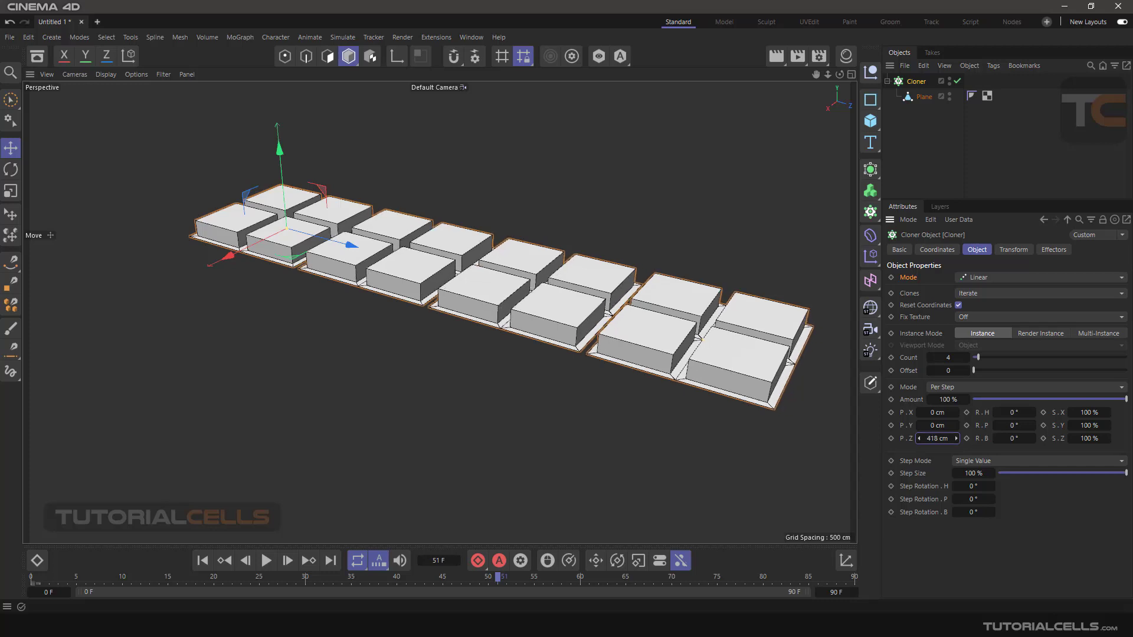
pyautogui.moveTo(936, 437); pyautogui.dragTo(924, 438)
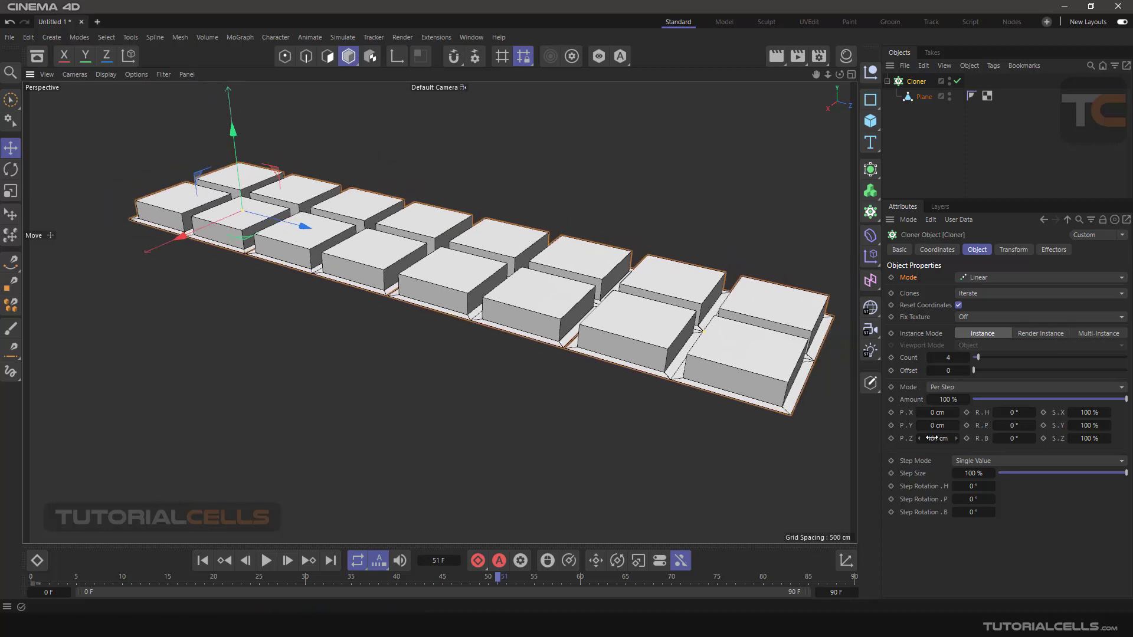
# Step: Select the Plane inside the Cloner and show its 400 cm coordinates and size
pyautogui.click(923, 96)
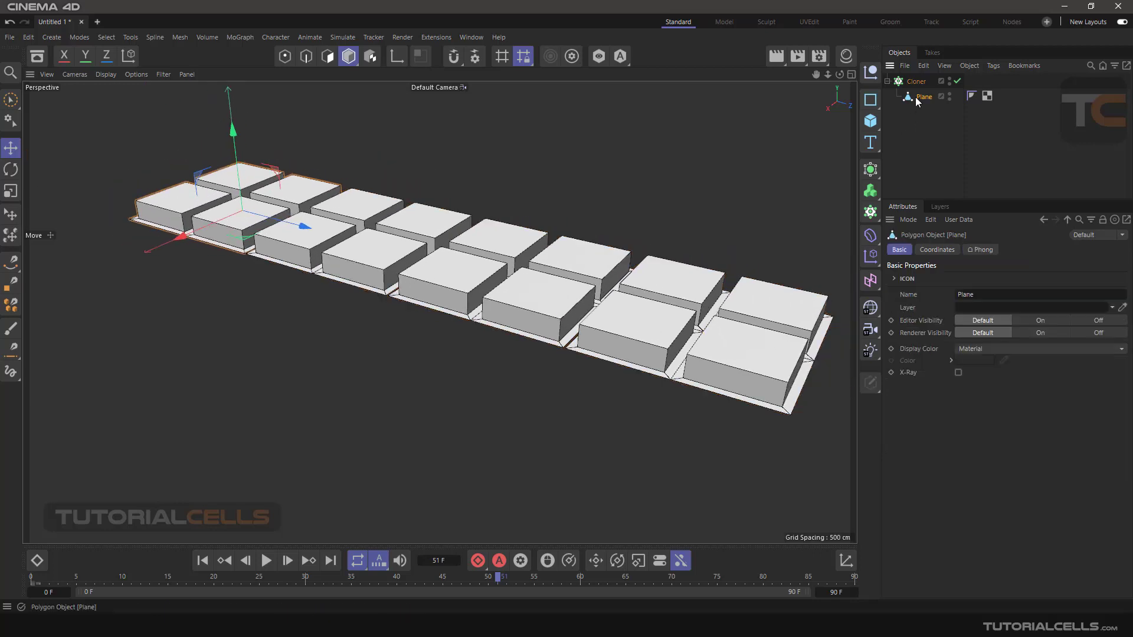
pyautogui.moveTo(918, 106)
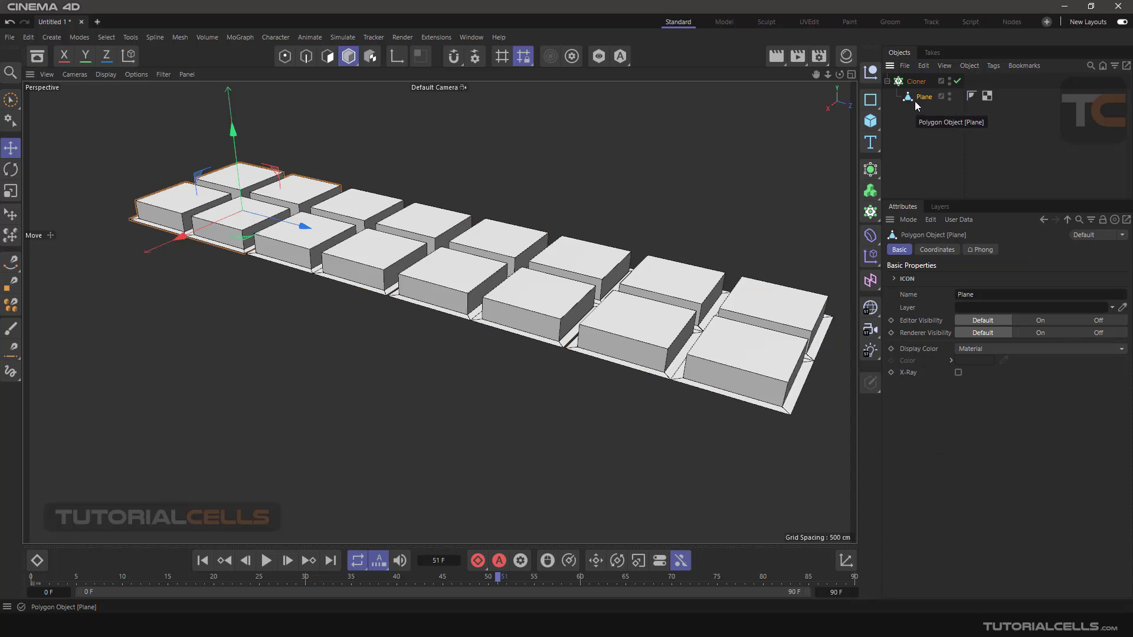
pyautogui.moveTo(846, 561)
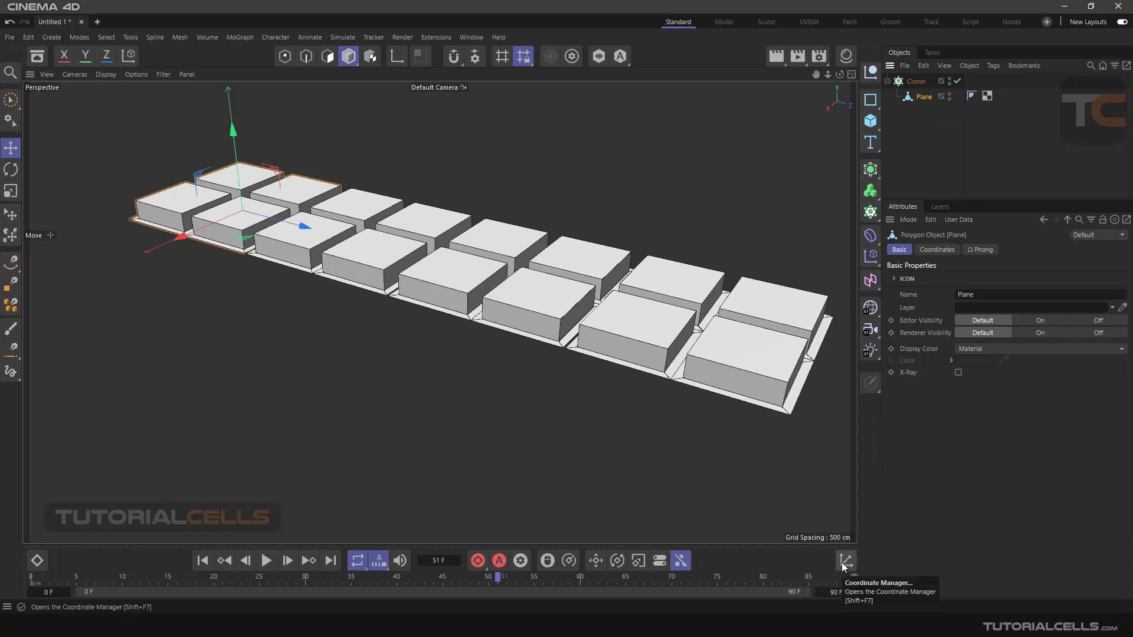
pyautogui.click(845, 561)
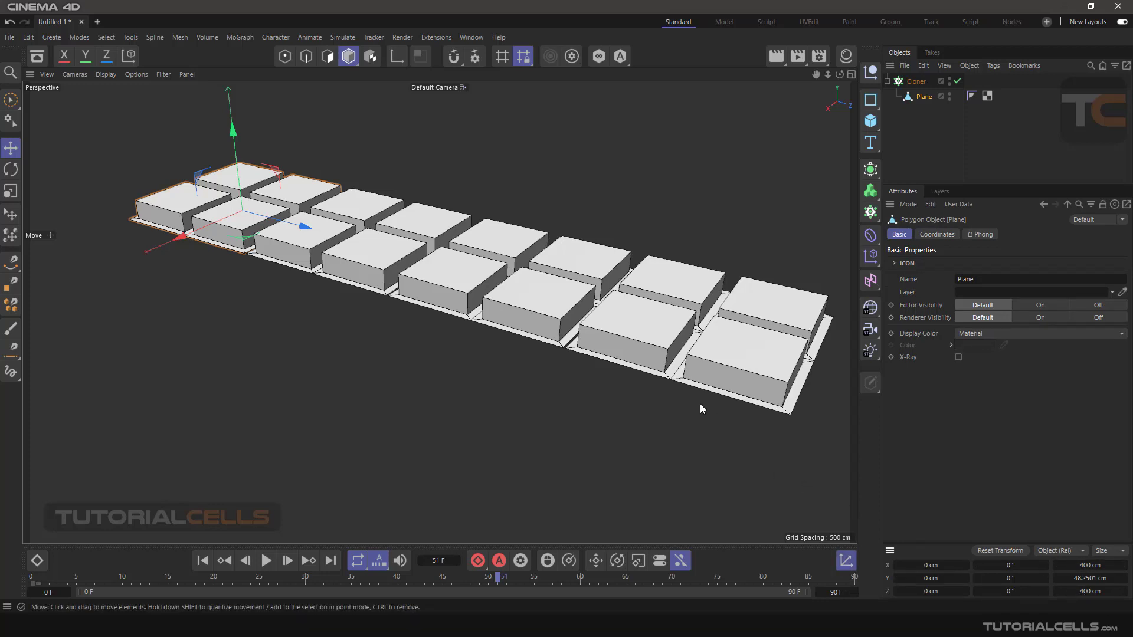
pyautogui.click(916, 80)
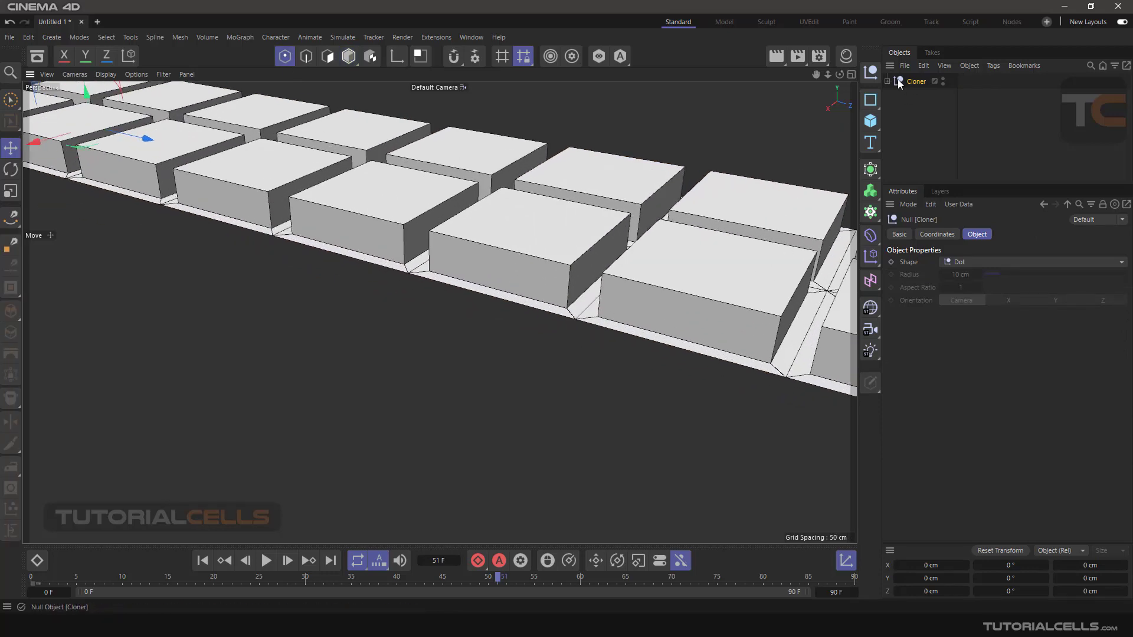
# Step: Expand the converted null and inspect Plane 2 and Plane 3
pyautogui.click(889, 81)
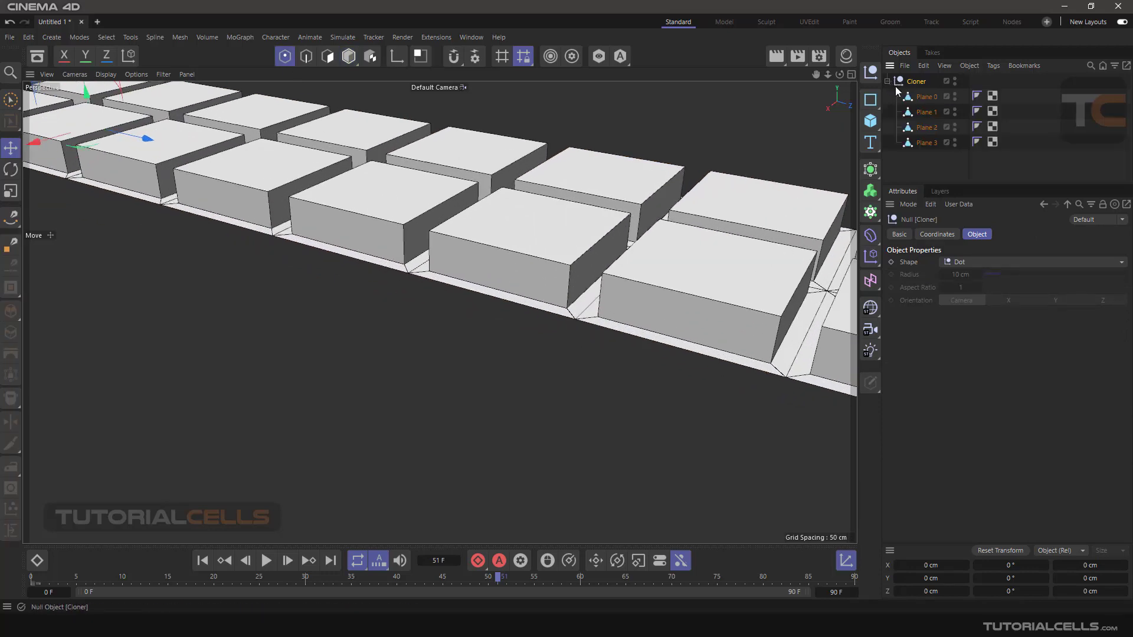
pyautogui.click(926, 127)
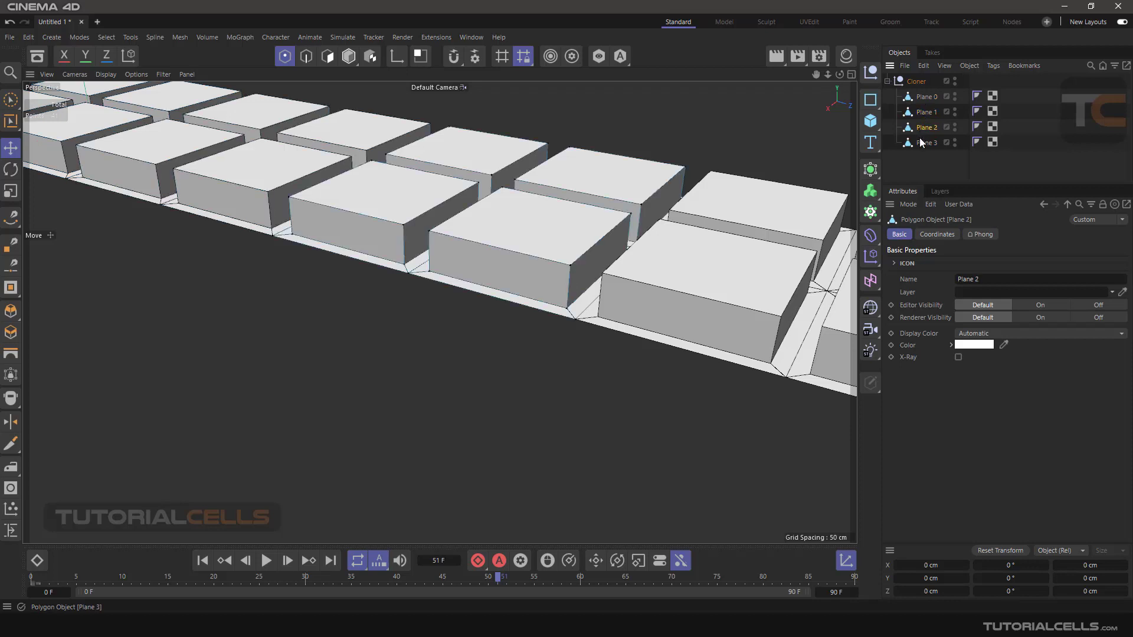
pyautogui.click(926, 142)
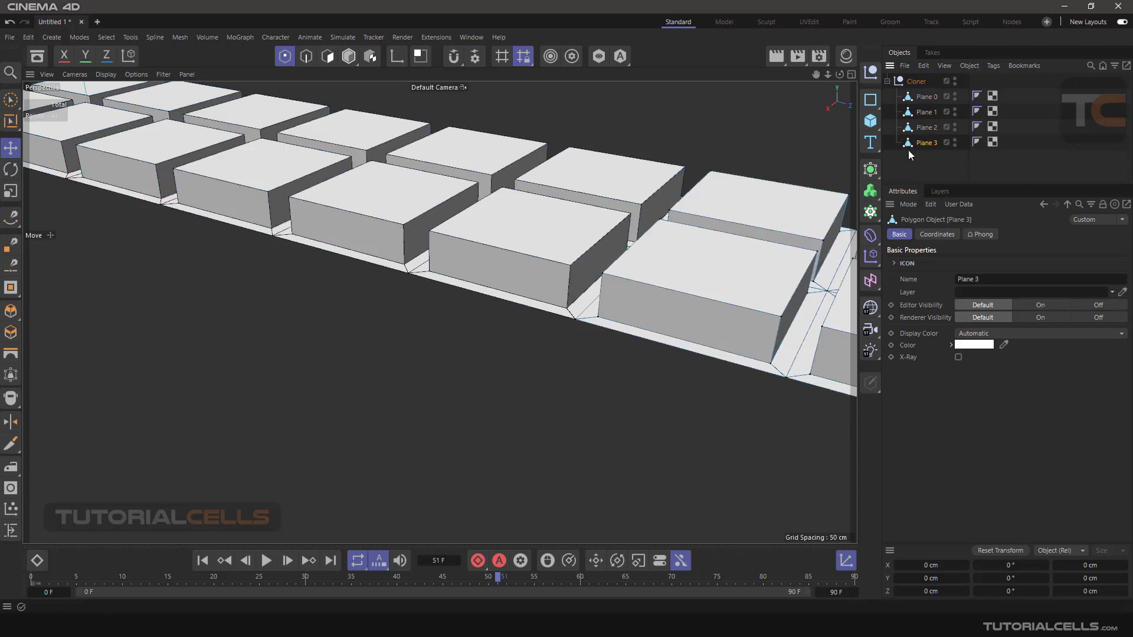
pyautogui.click(926, 126)
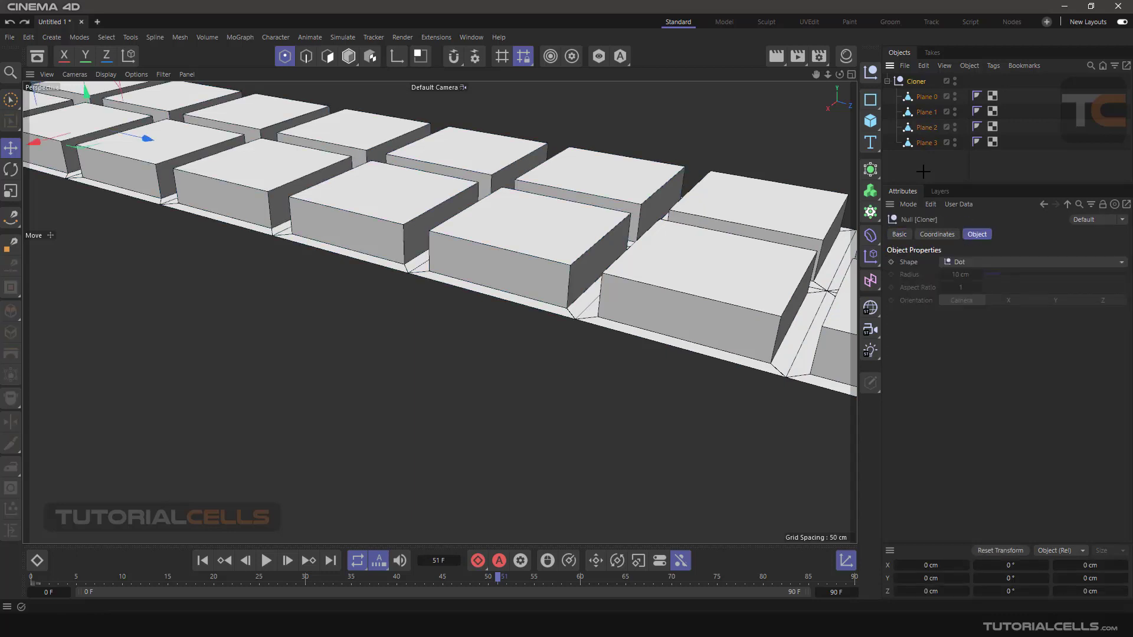
# Step: Add a Connect generator and nest the Cloner under it
pyautogui.click(870, 170)
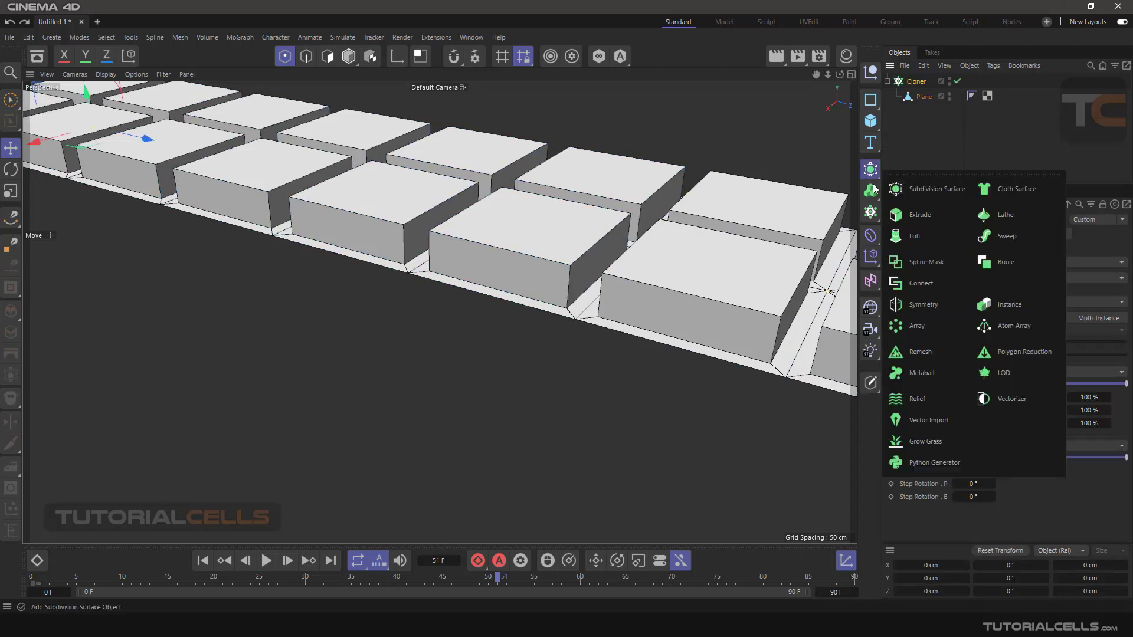
pyautogui.click(920, 283)
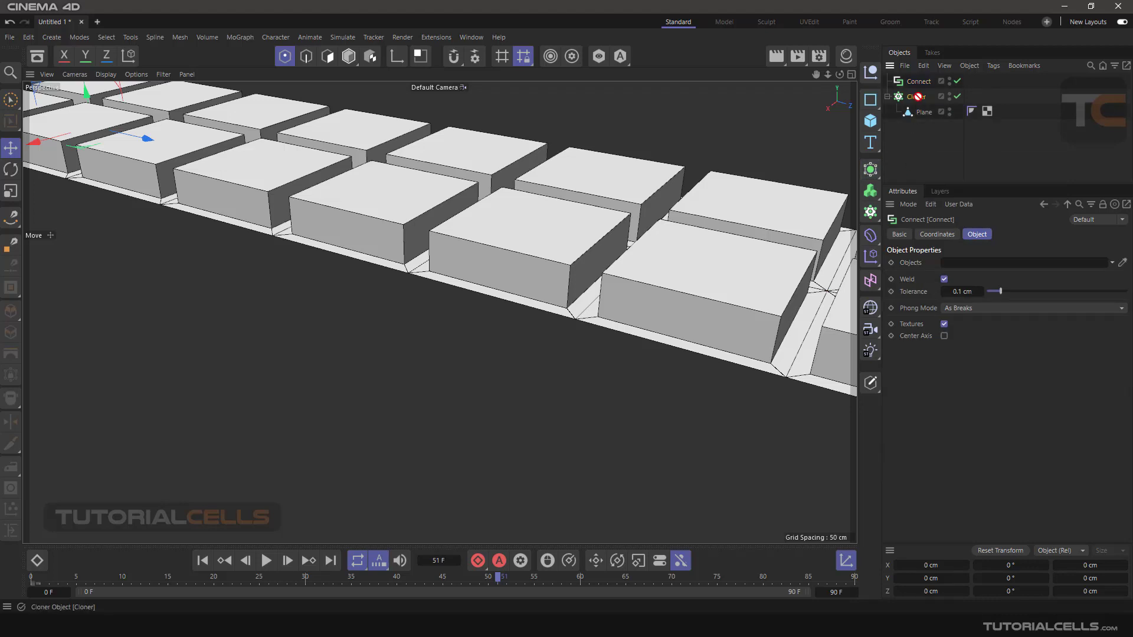
pyautogui.click(916, 96)
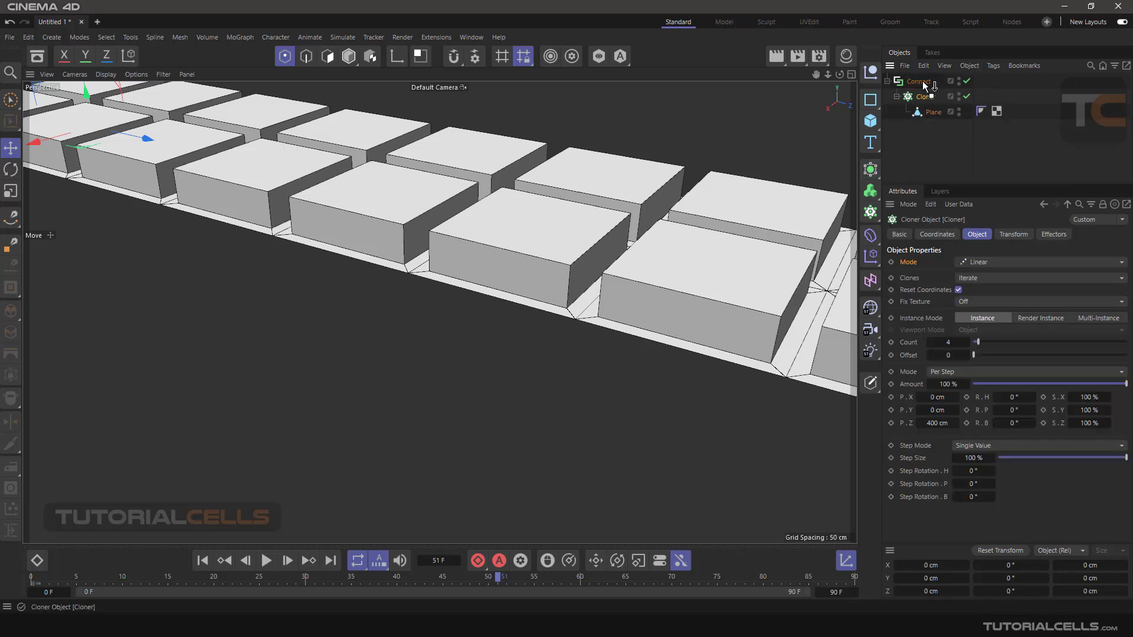
pyautogui.click(918, 82)
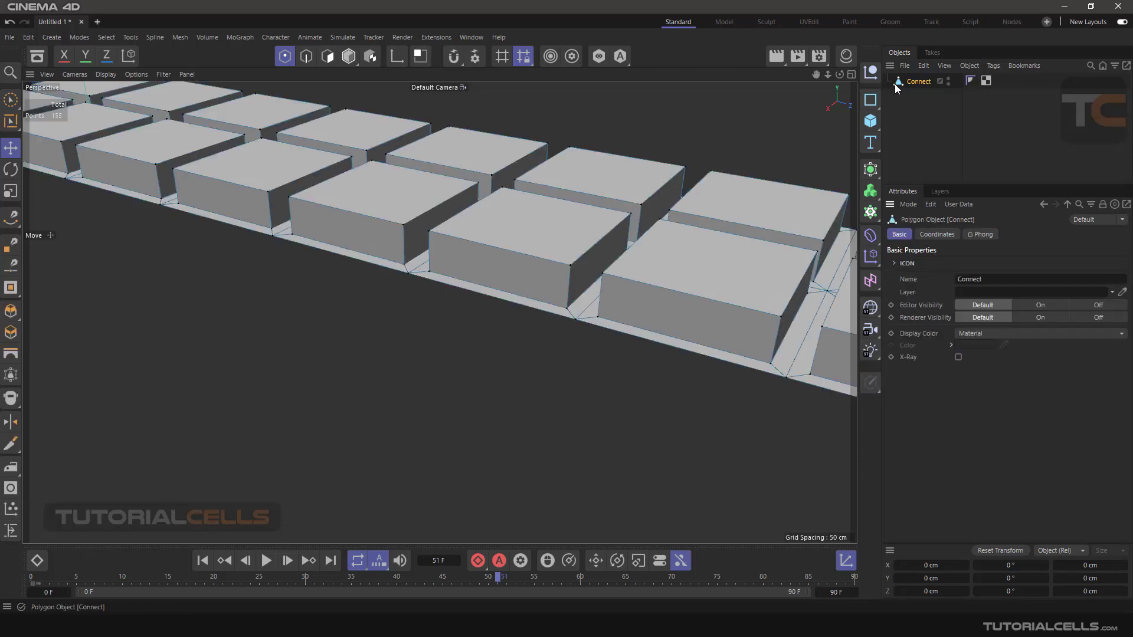
pyautogui.moveTo(911, 86)
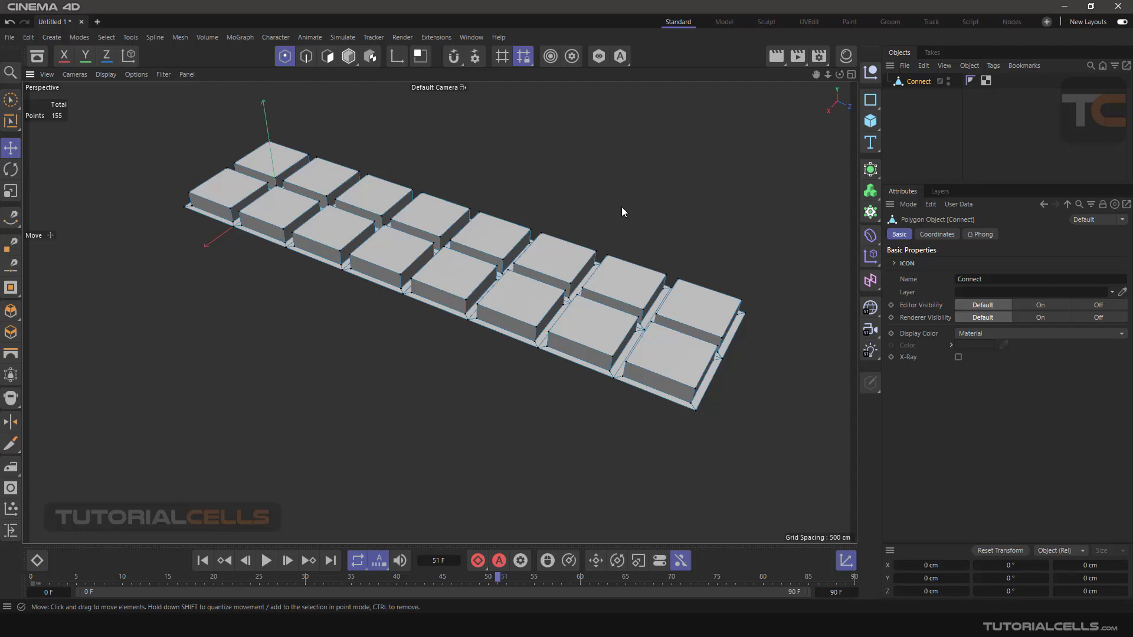
pyautogui.moveTo(299, 37)
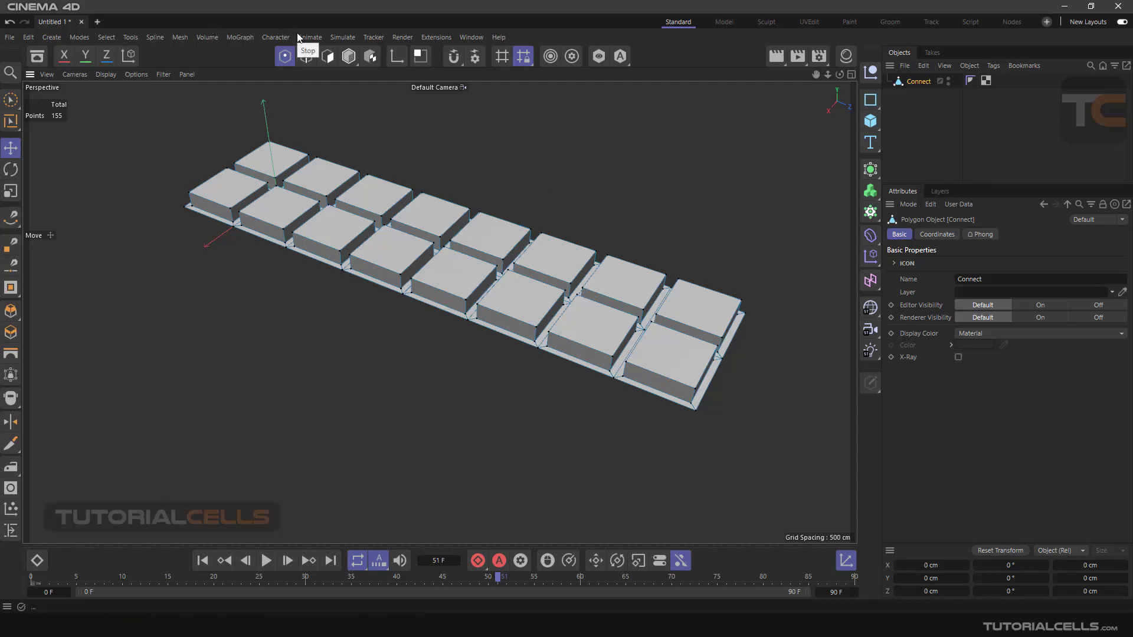